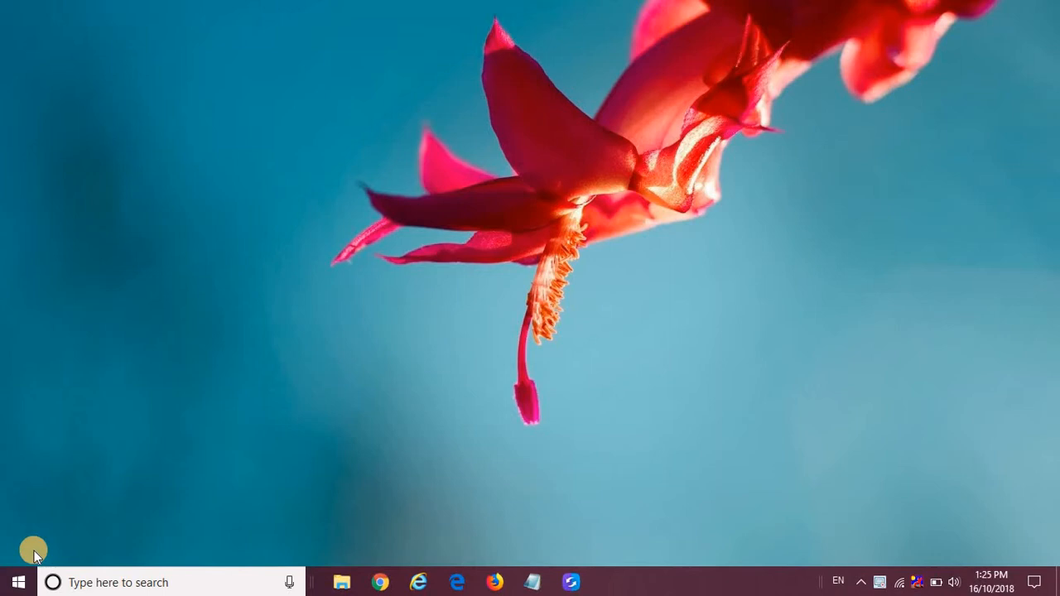
mouse_move(313, 565)
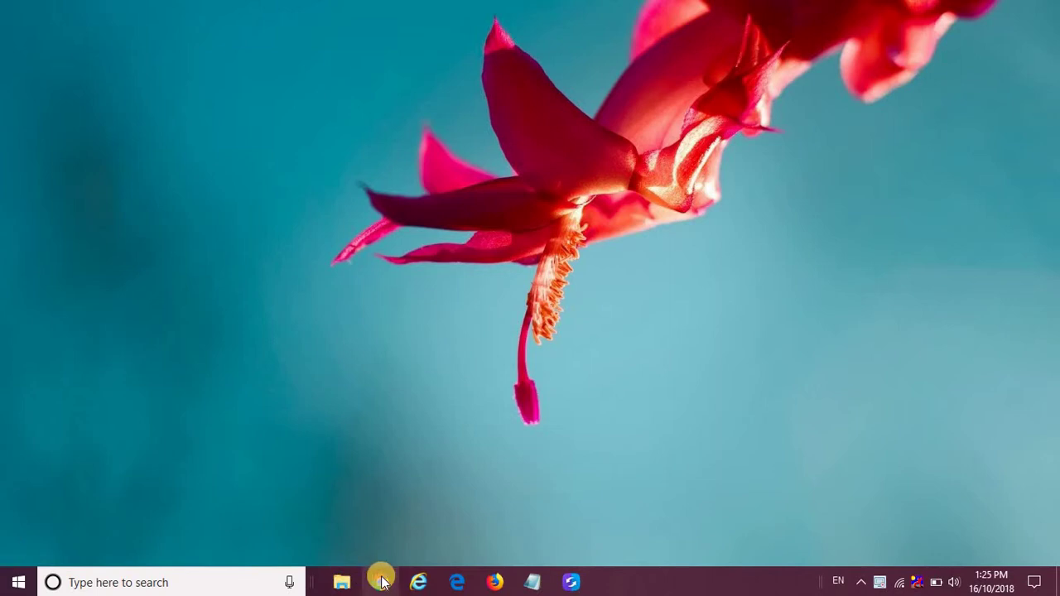
Launch Google Chrome from the taskbar to a new tab page
left_click(378, 583)
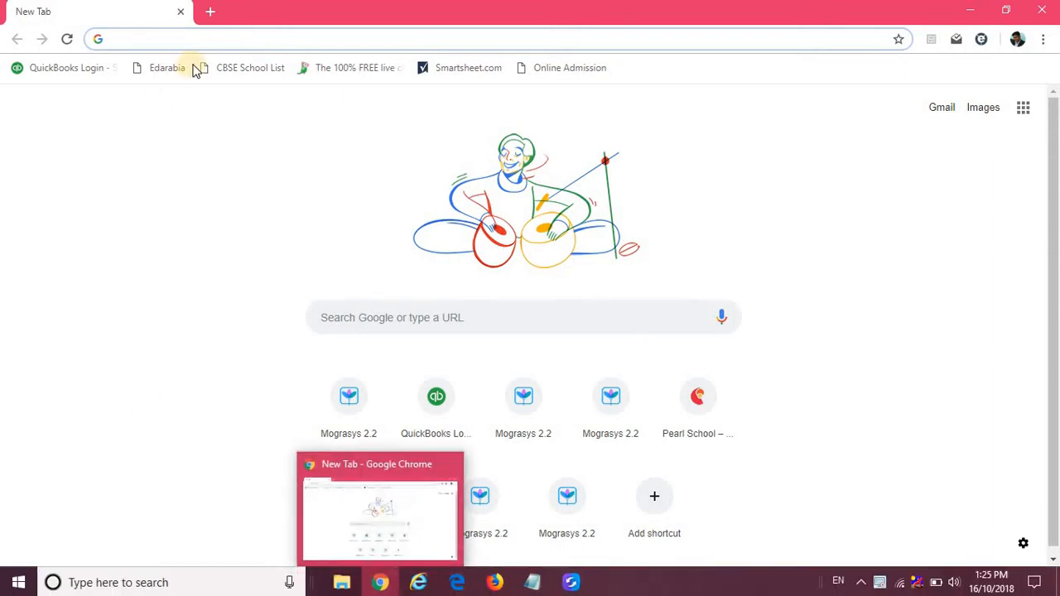
Go to azzanbinqais.com and follow the Quick Links Parents portal link to the sign-in page
left_click(217, 39)
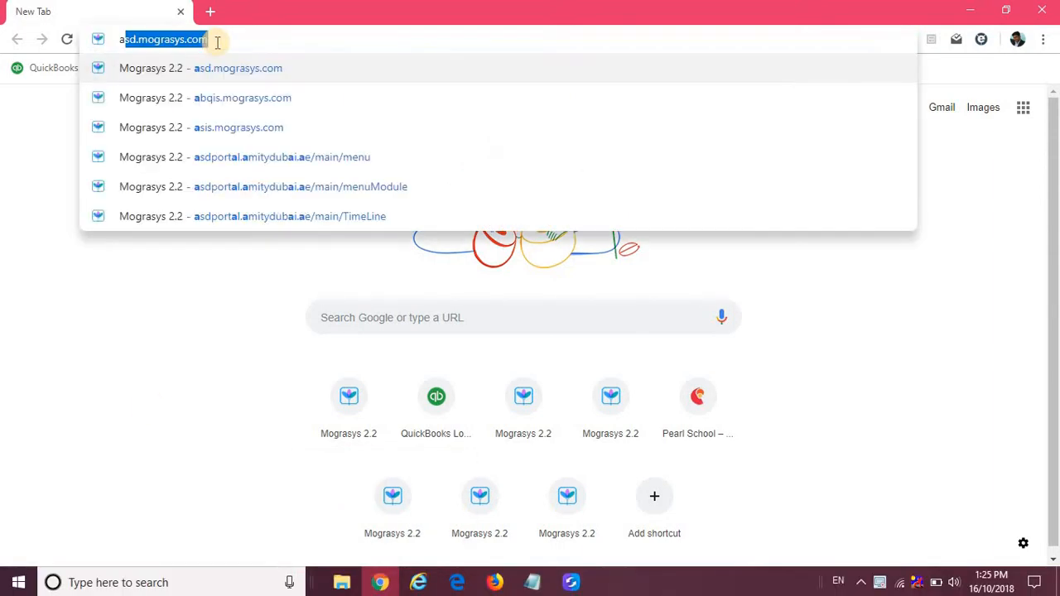
type("azzanbinqais.com")
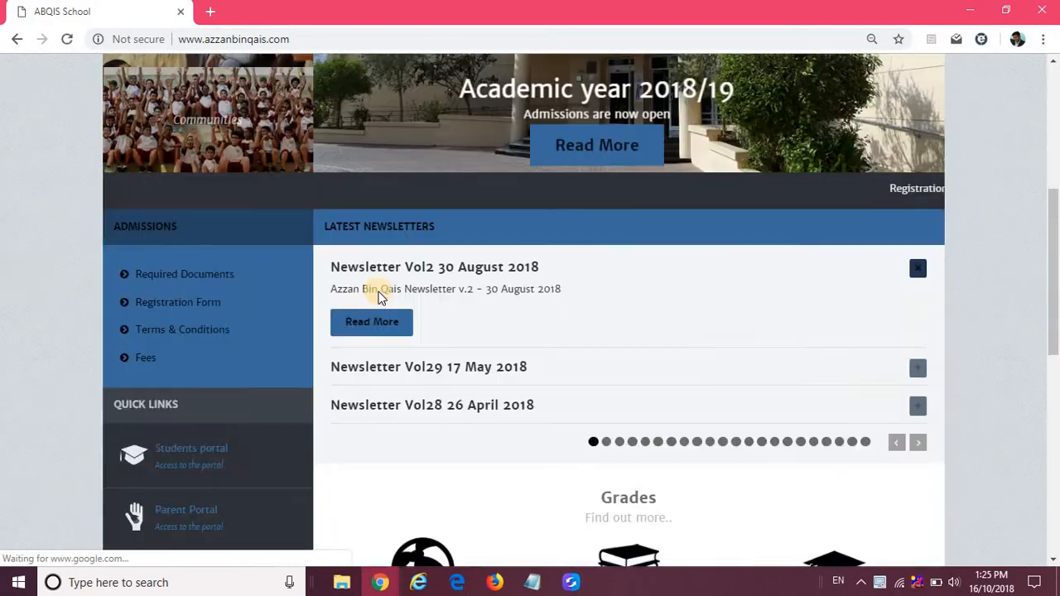
scroll("down", 3)
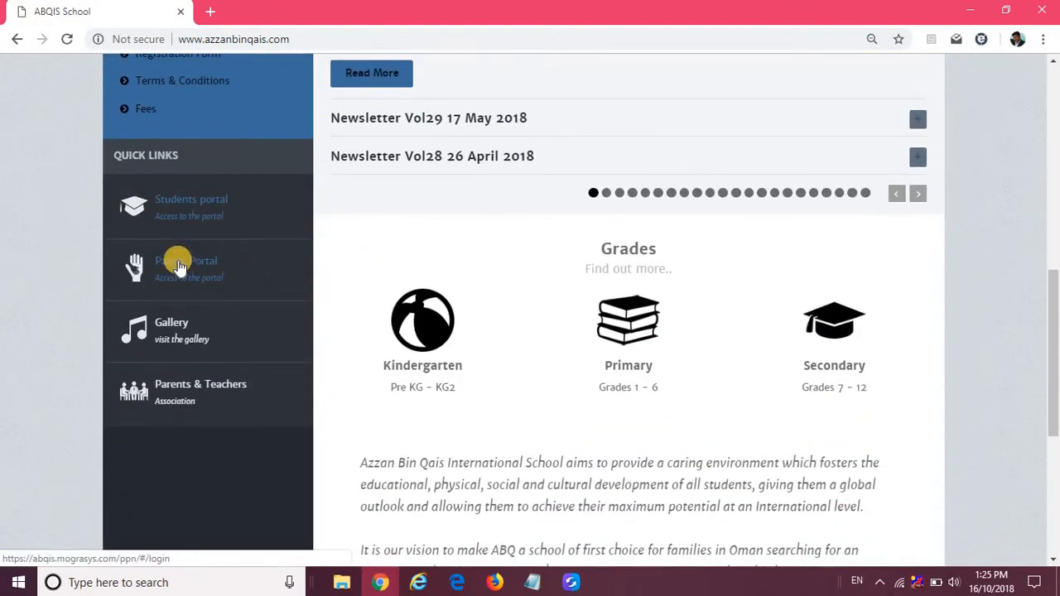
left_click(186, 265)
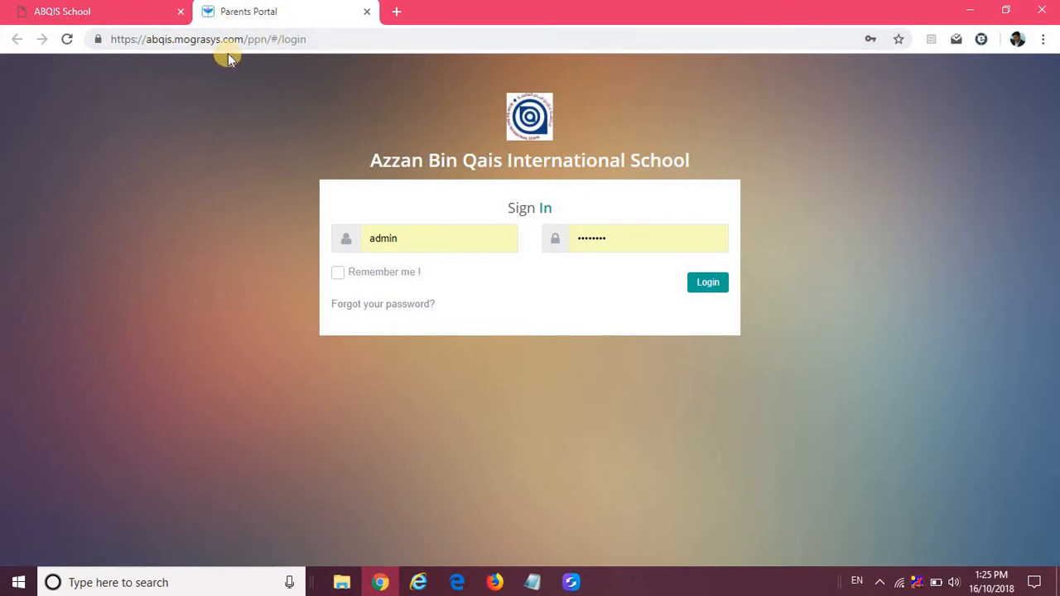
mouse_move(901, 63)
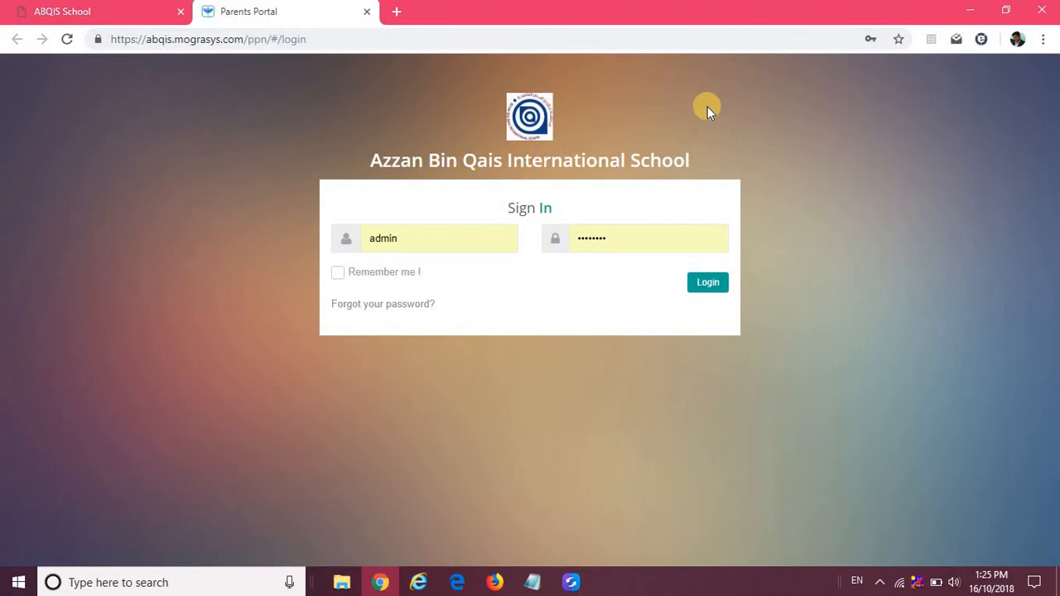
Replace the username with the parent account from suggestions and submit the login
left_click(417, 239)
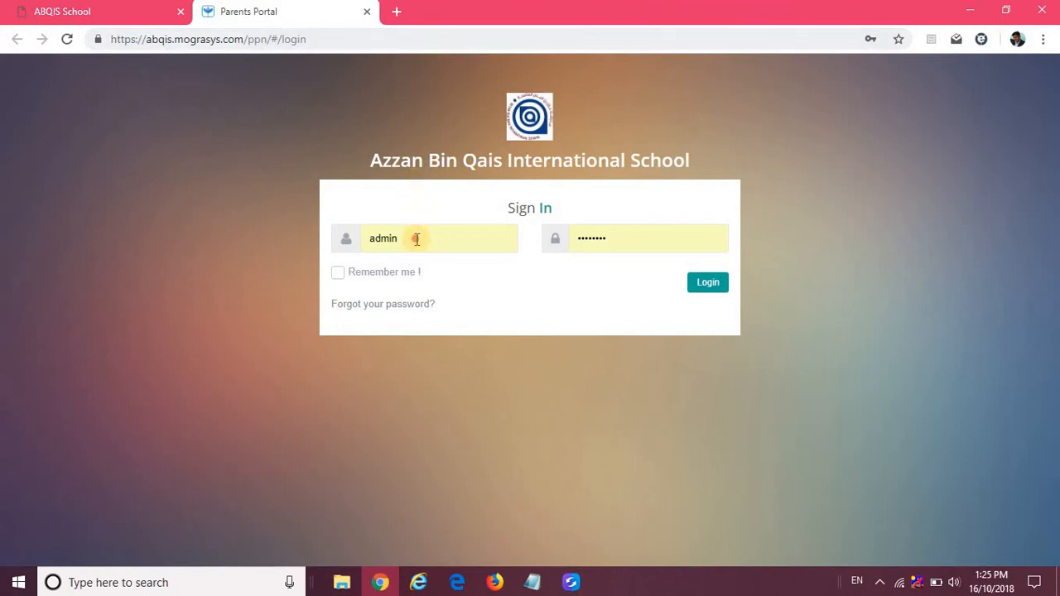
left_click(424, 239)
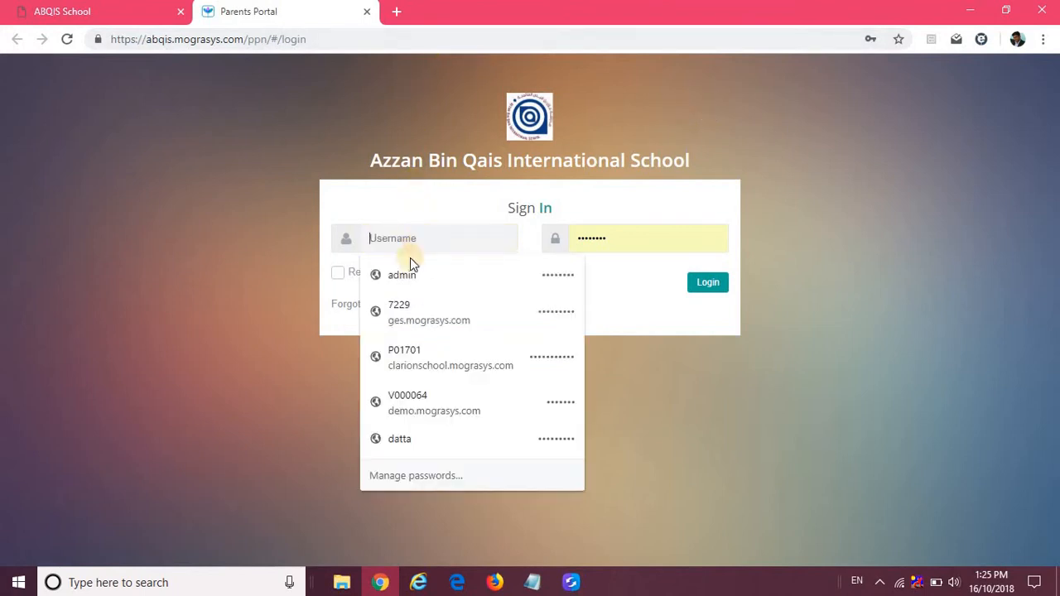
left_click(432, 402)
type("P10")
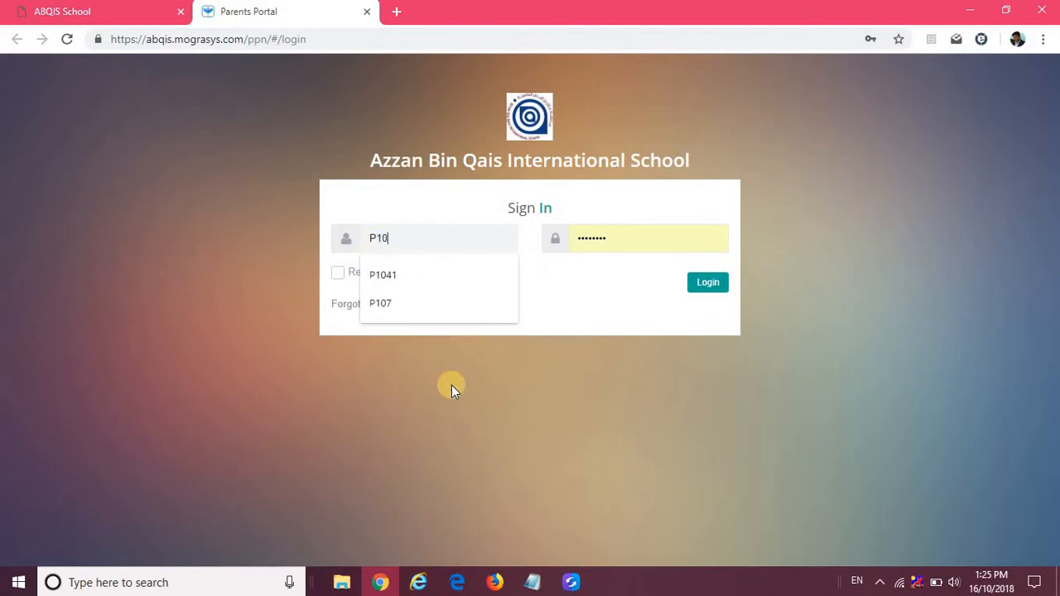
left_click(382, 303)
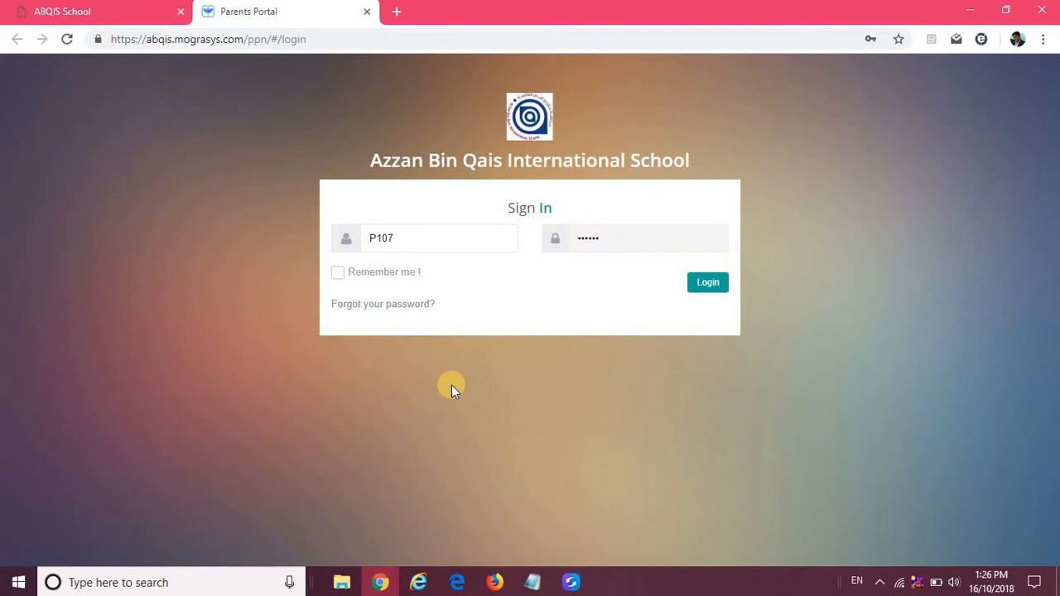
left_click(707, 282)
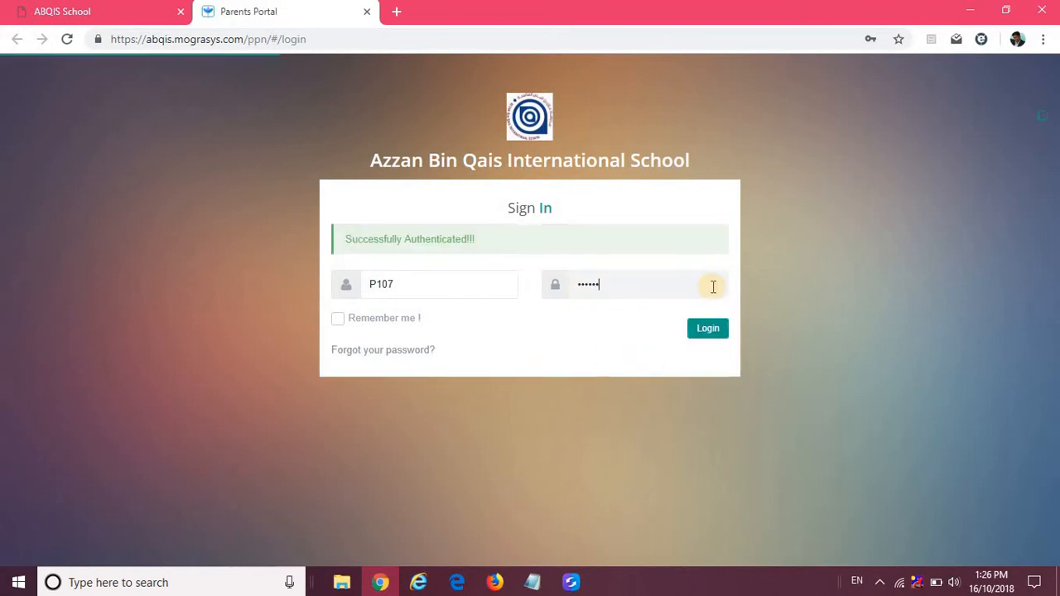
Enter the dashboard and switch the shown child from Hala to Marwan
left_click(708, 328)
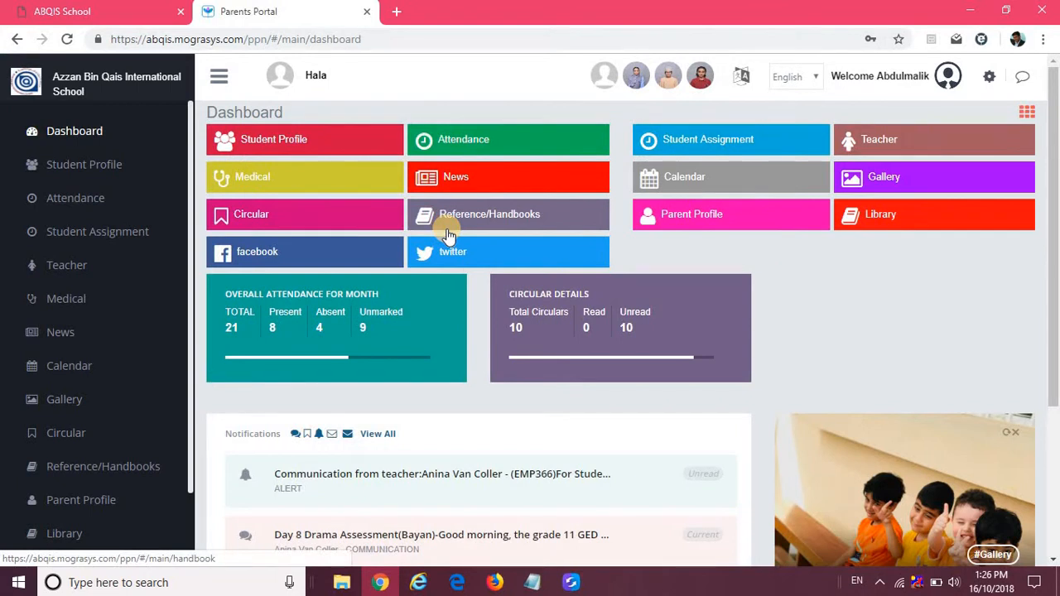
mouse_move(424, 218)
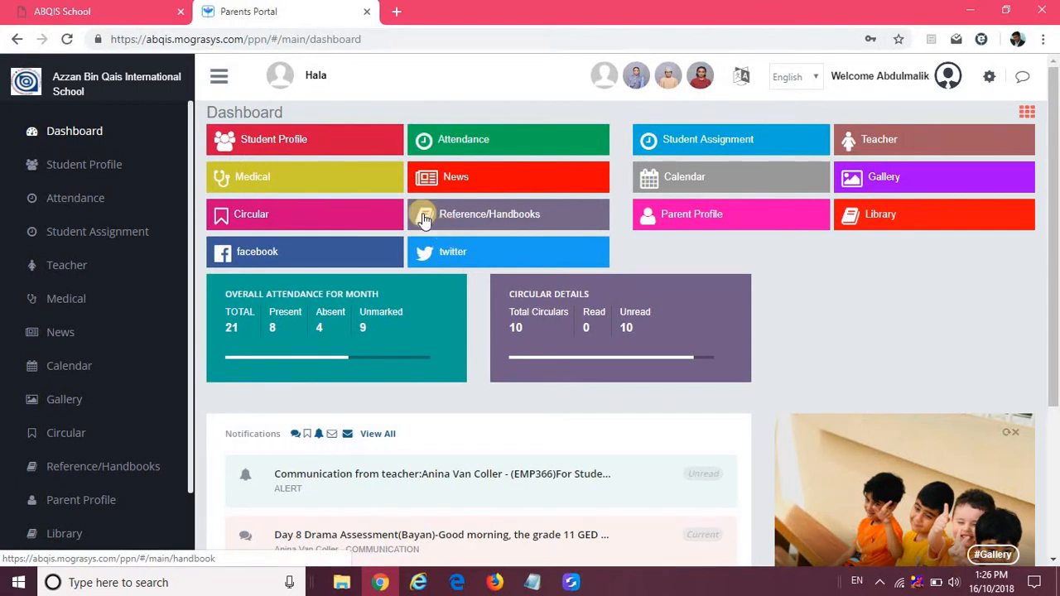
mouse_move(682, 83)
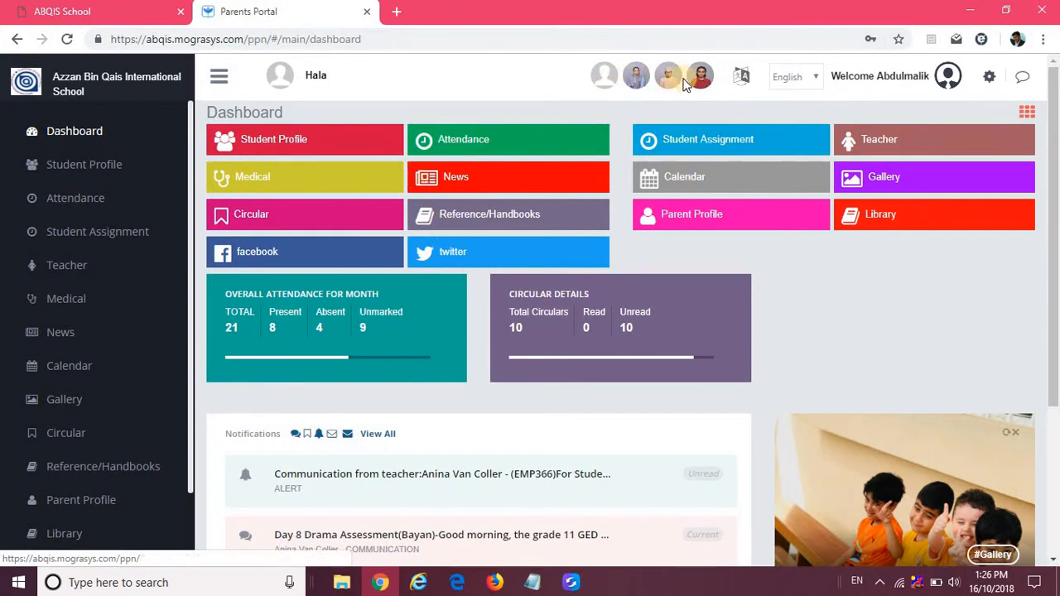
mouse_move(871, 89)
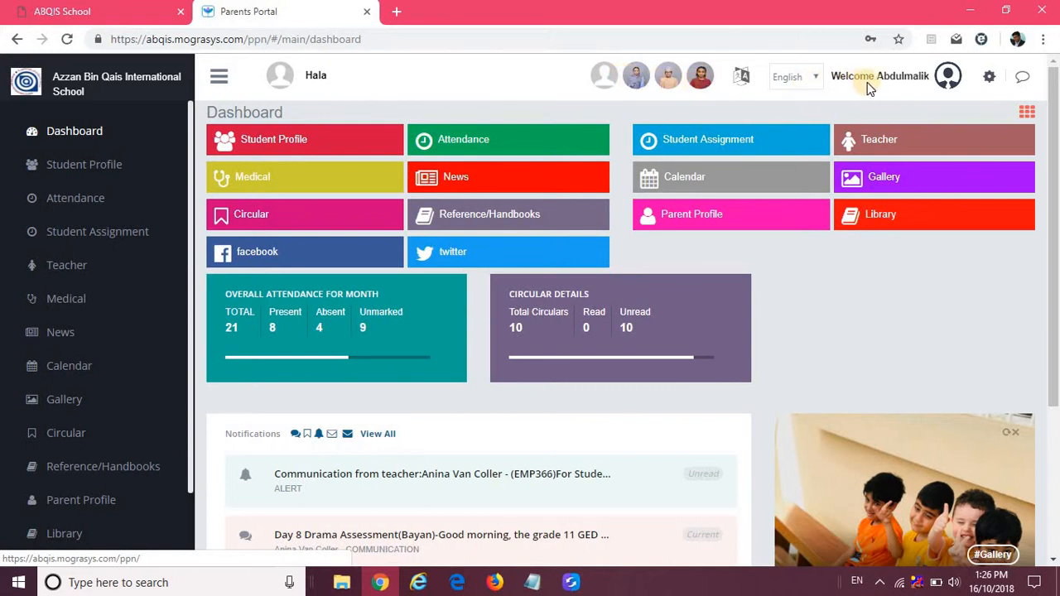
mouse_move(616, 86)
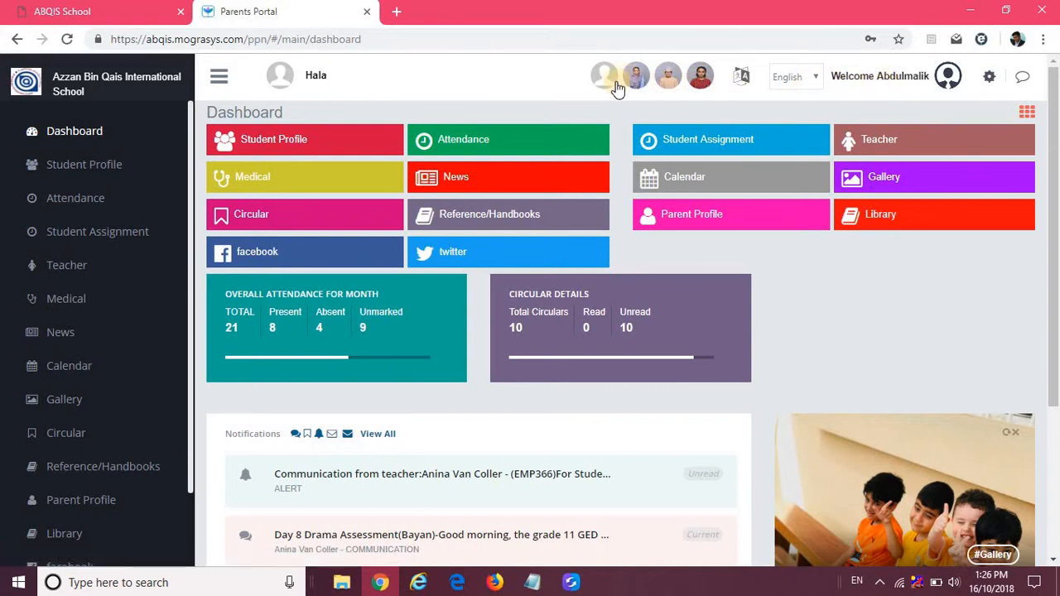
mouse_move(99, 164)
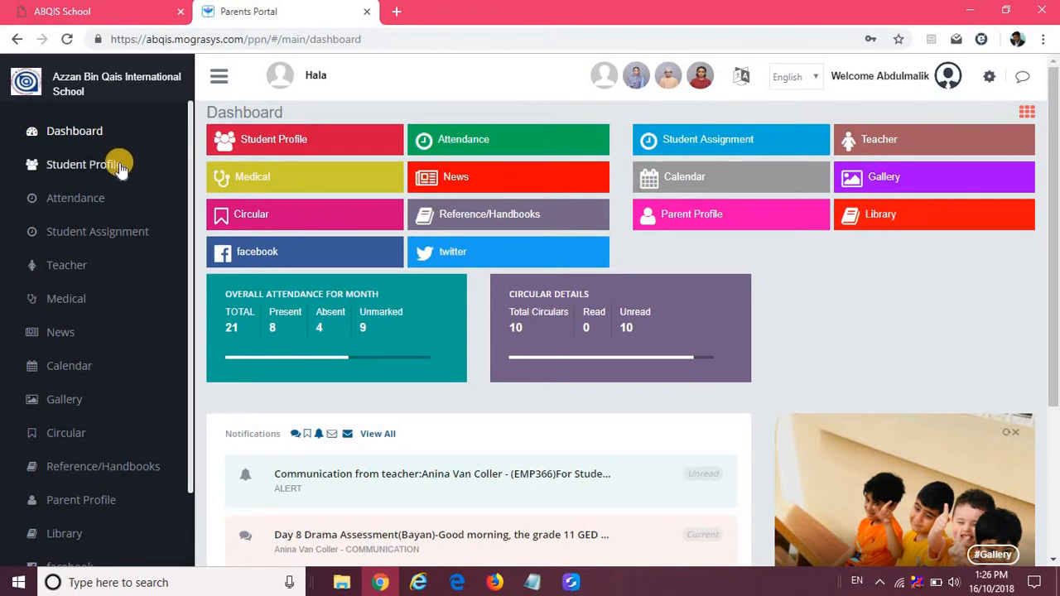
mouse_move(719, 90)
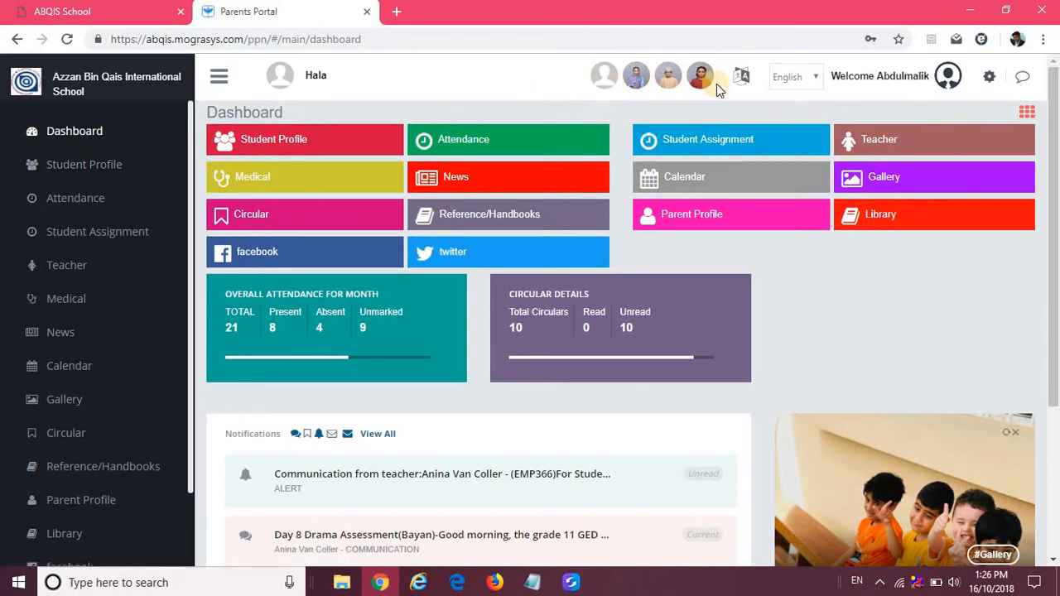
mouse_move(1009, 109)
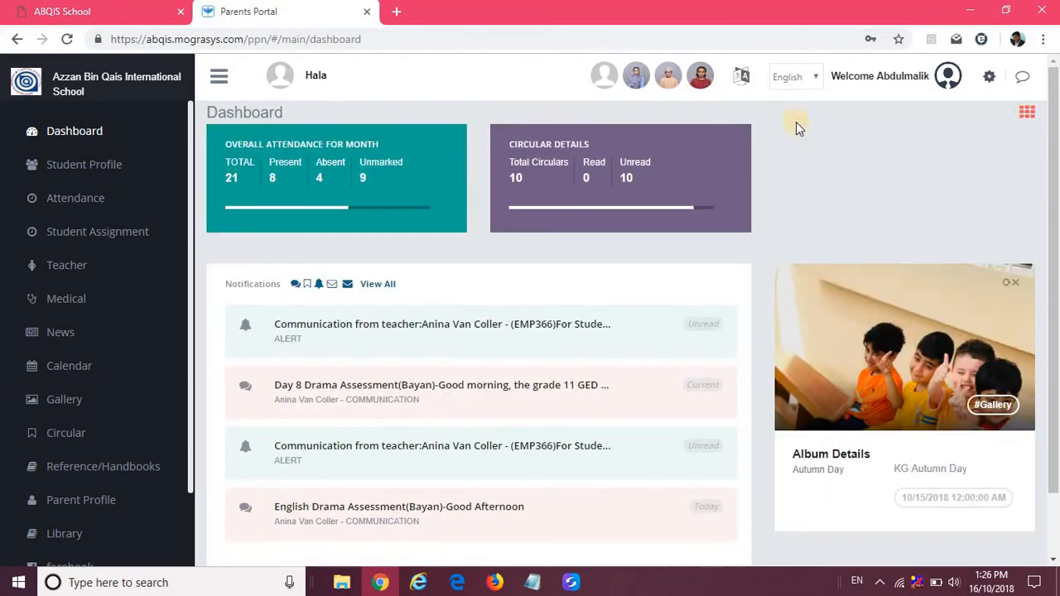
left_click(219, 76)
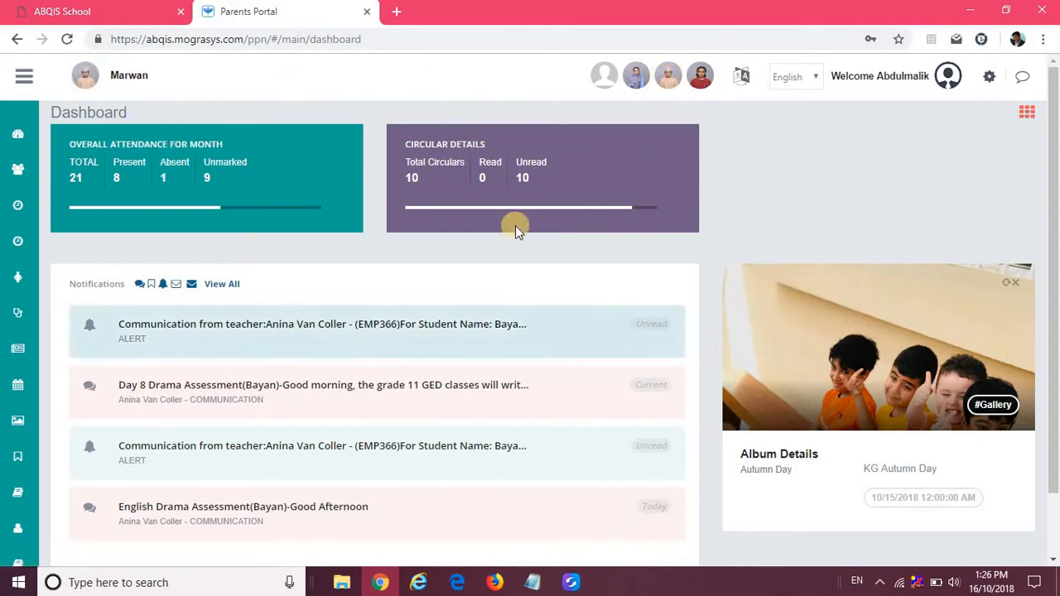
mouse_move(288, 225)
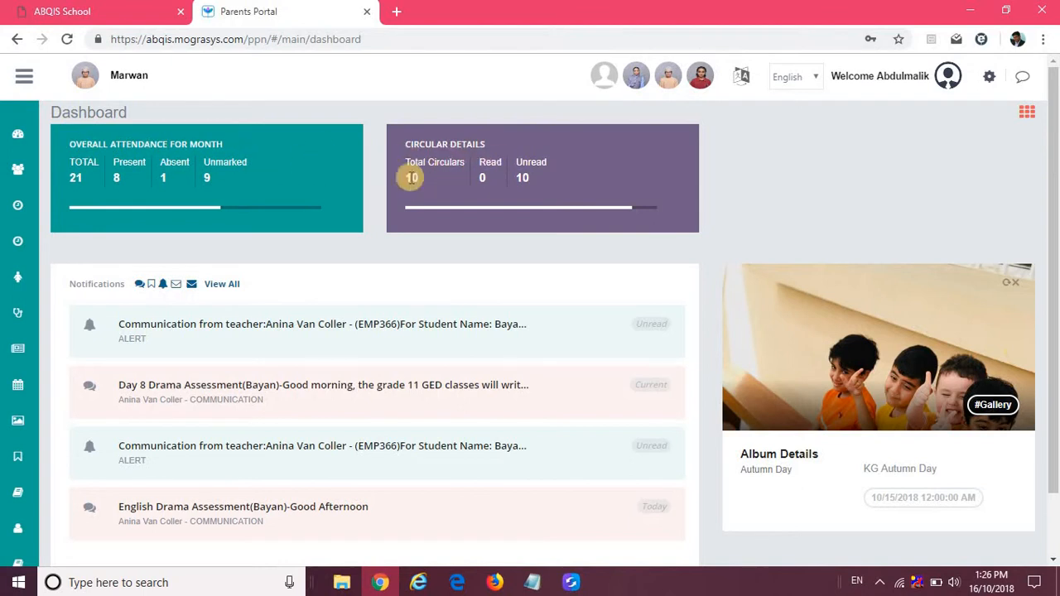
mouse_move(186, 139)
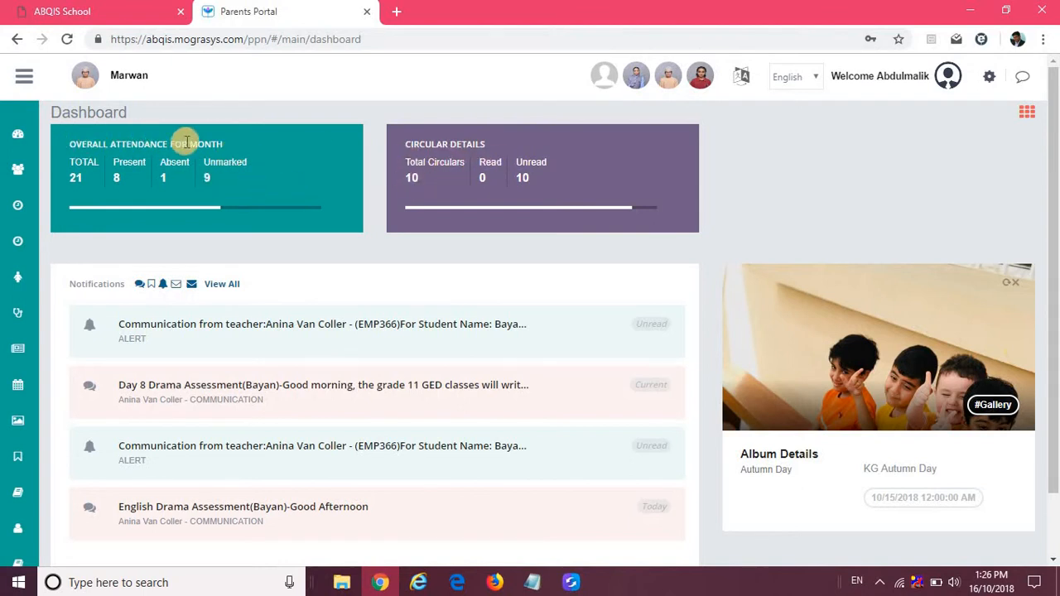
mouse_move(123, 149)
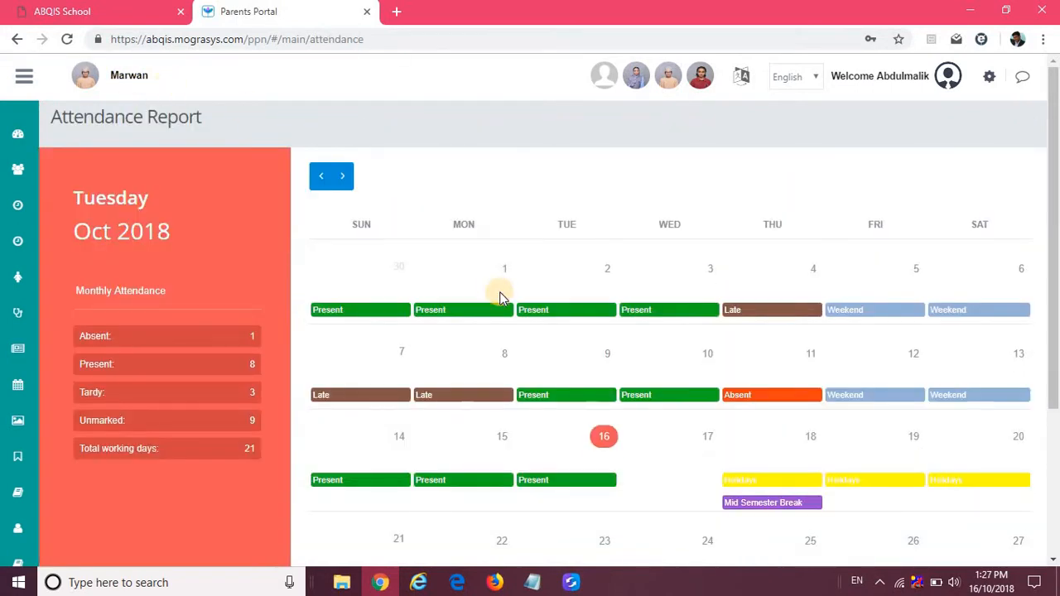
mouse_move(762, 314)
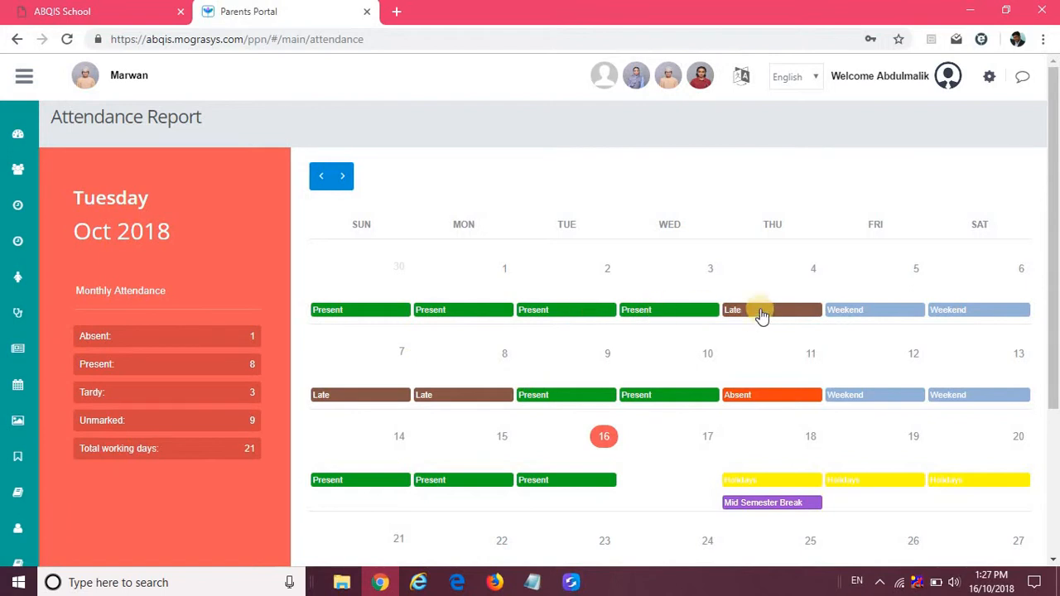
mouse_move(209, 381)
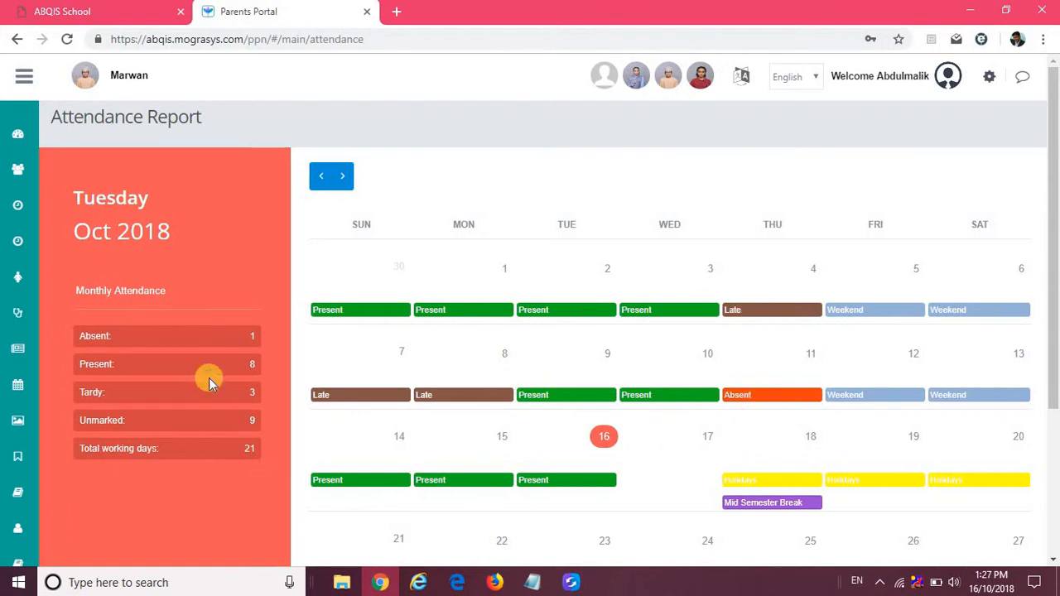
mouse_move(248, 414)
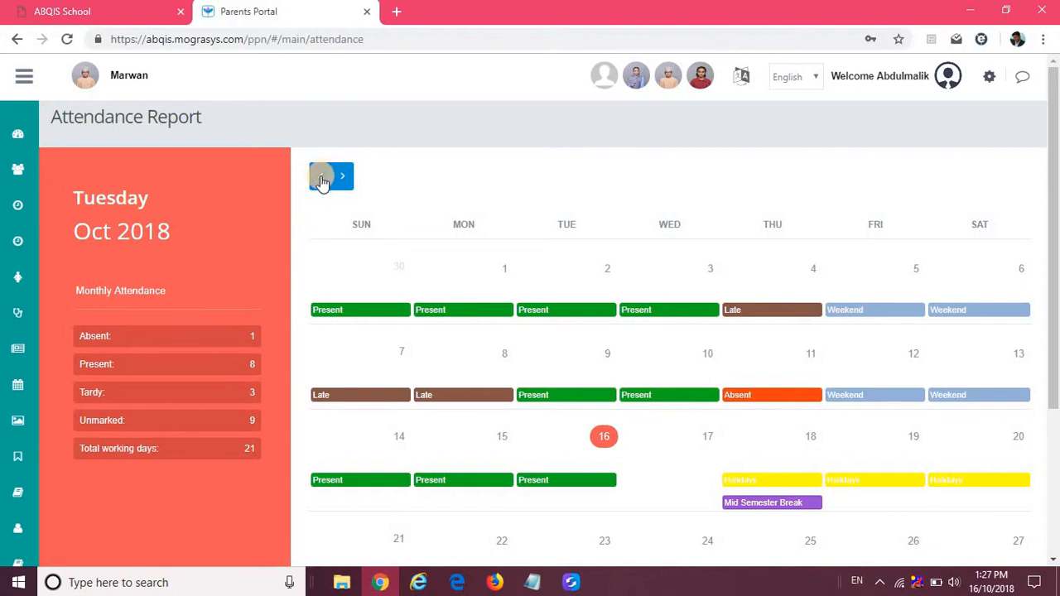
View September then October 2018 attendance for Marwan, and return to the dashboard
left_click(321, 176)
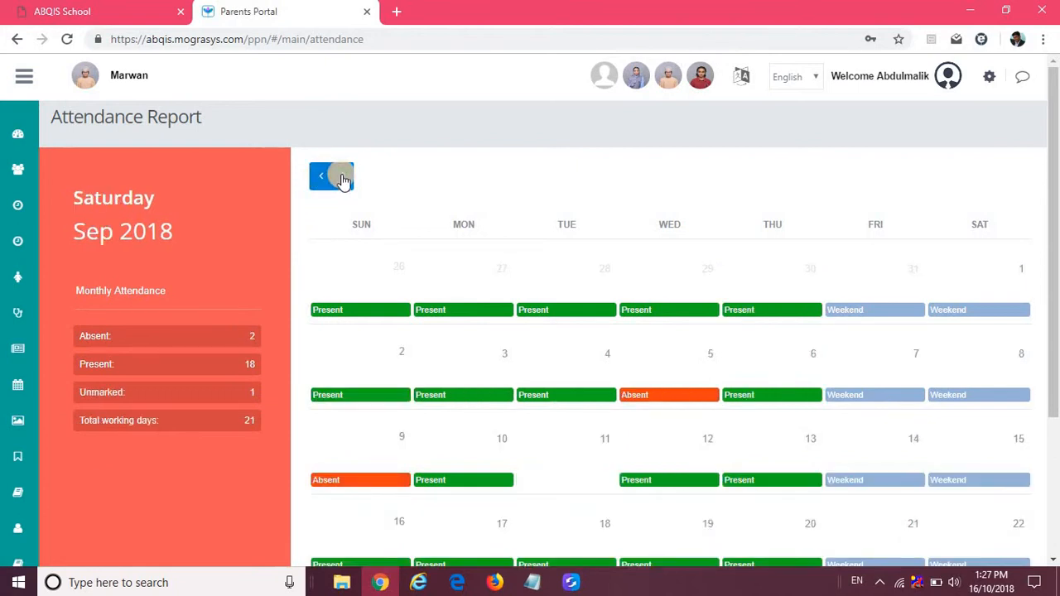
left_click(344, 175)
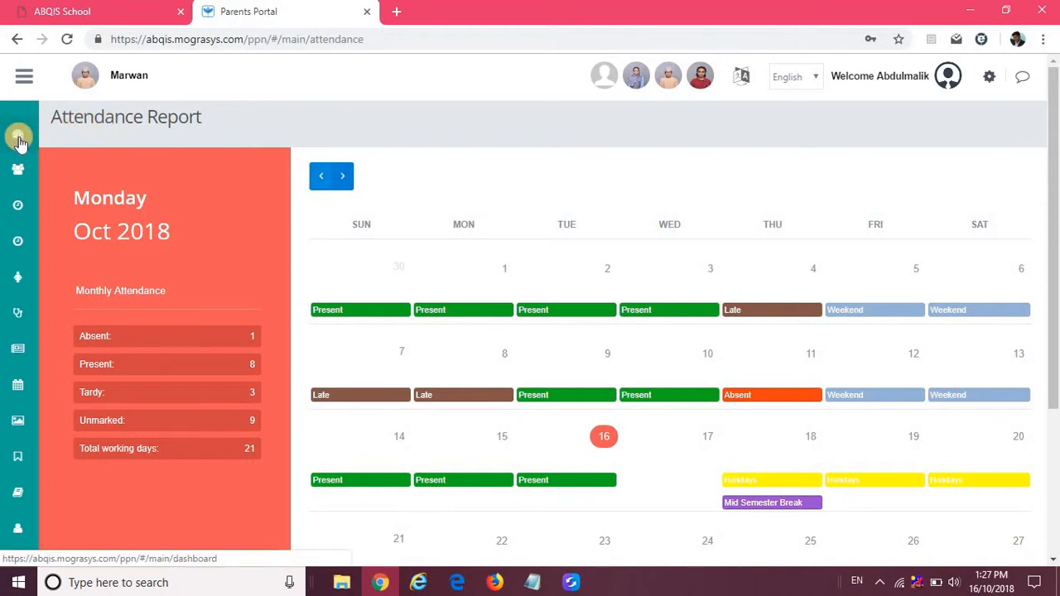
left_click(18, 136)
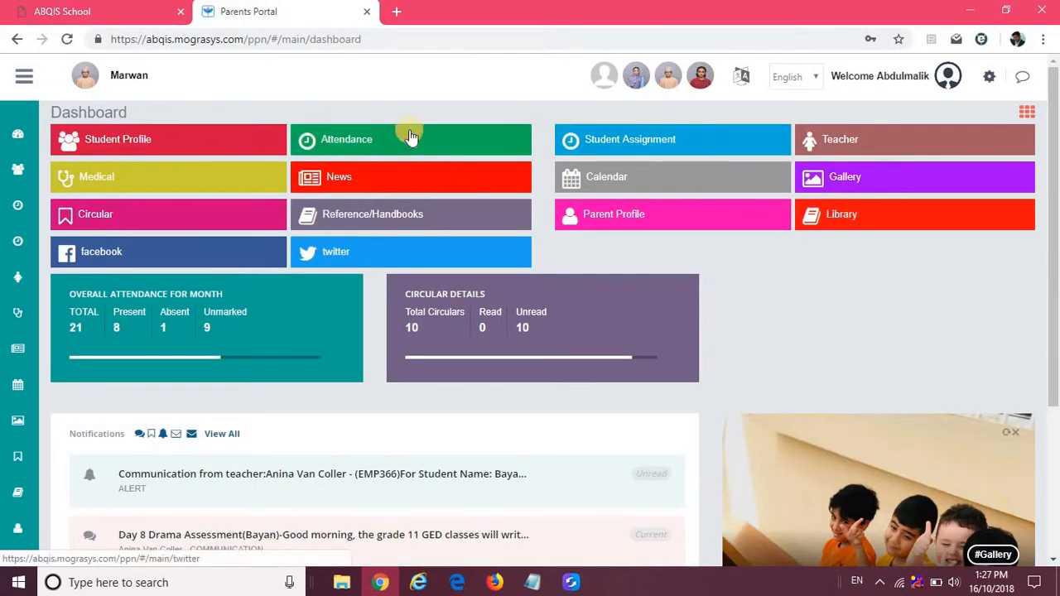
mouse_move(450, 310)
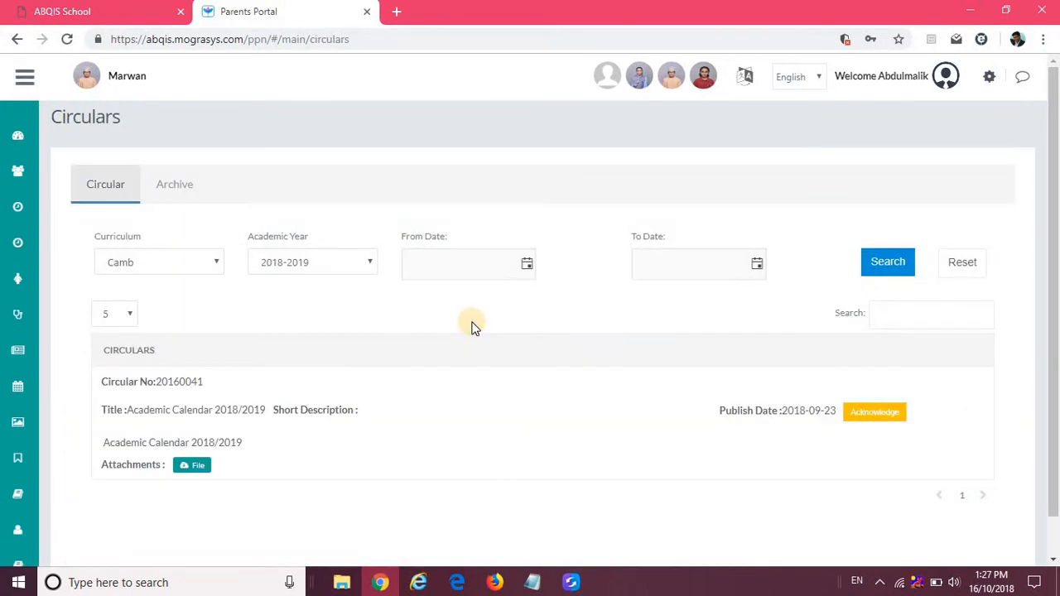
Browse the Circulars list showing the Academic Calendar 2018/2019 circular
scroll("down", 3)
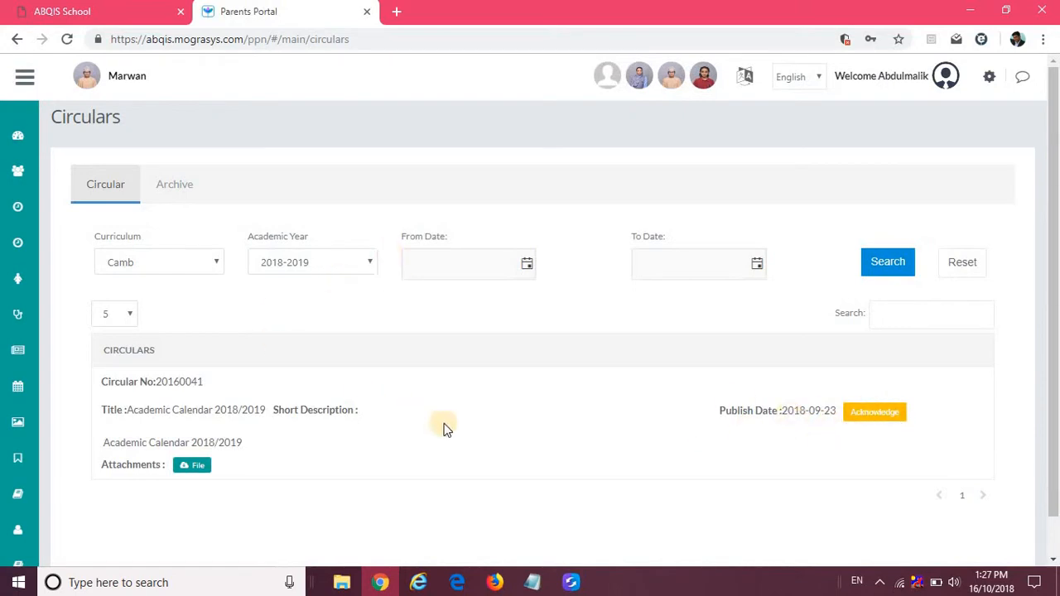
mouse_move(338, 467)
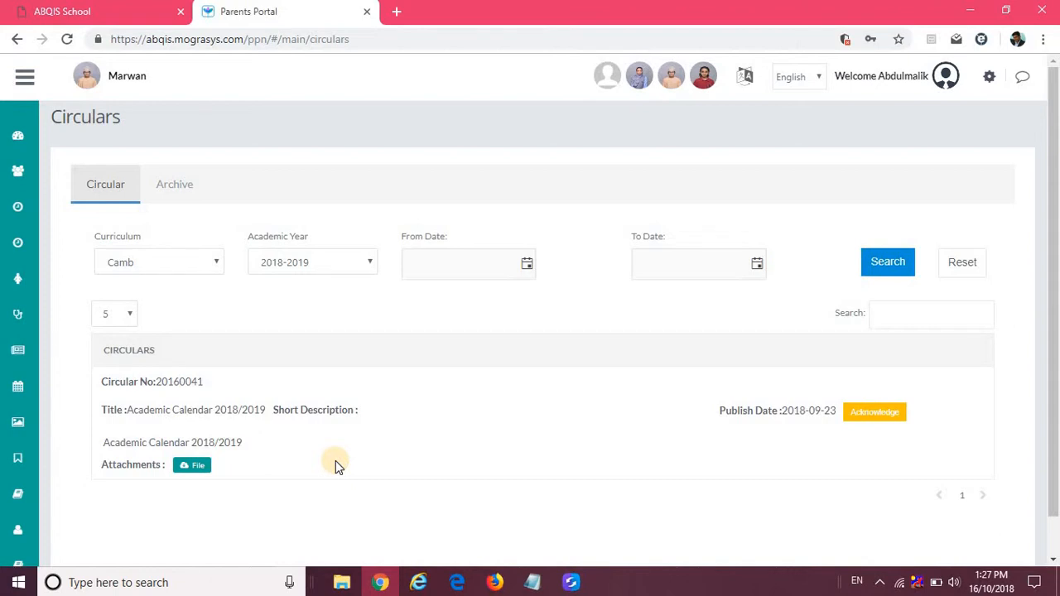
mouse_move(192, 371)
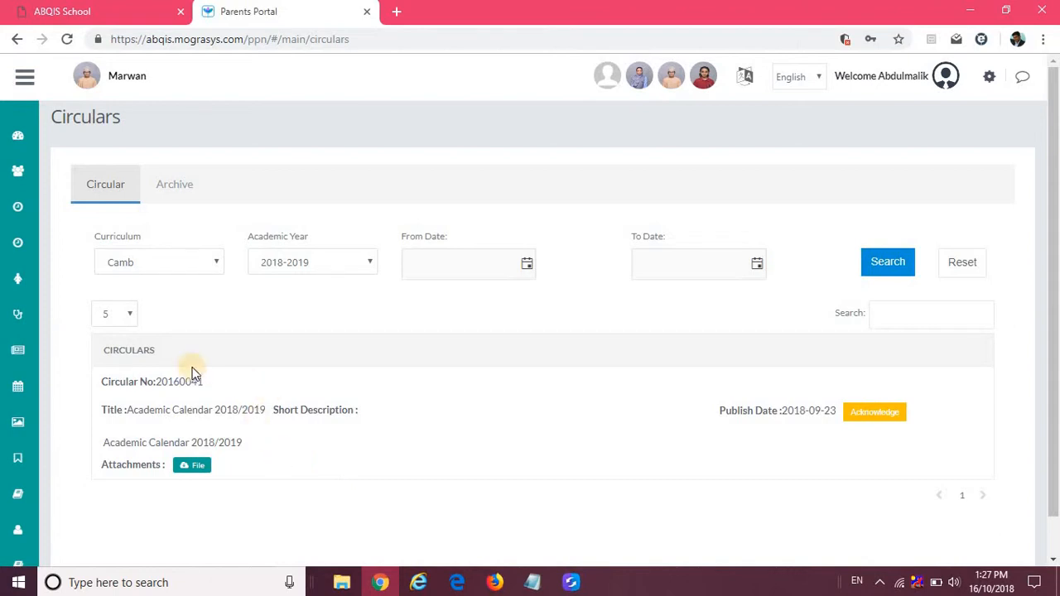
mouse_move(247, 477)
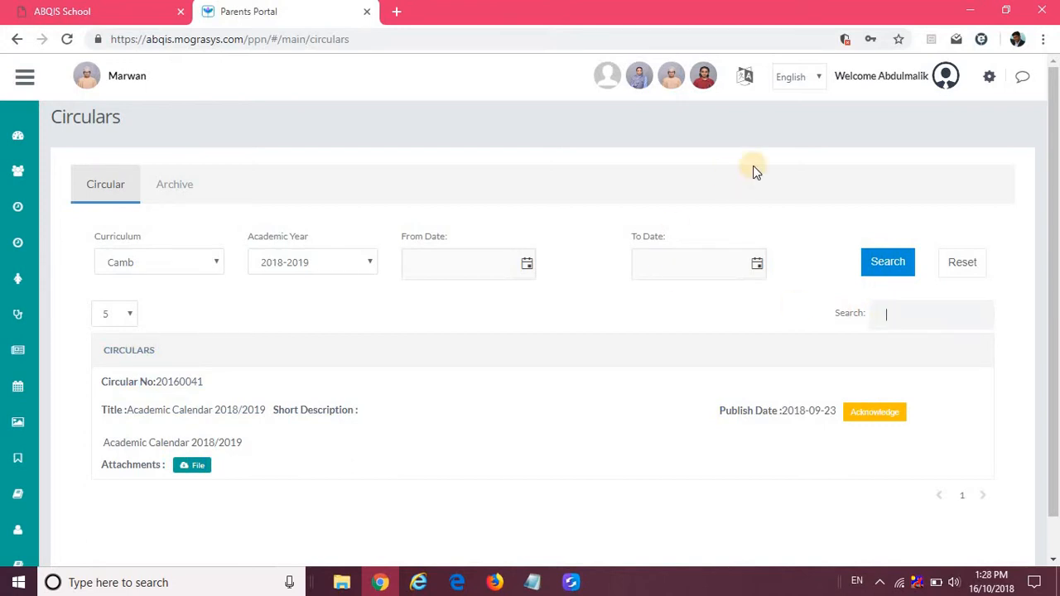
mouse_move(788, 93)
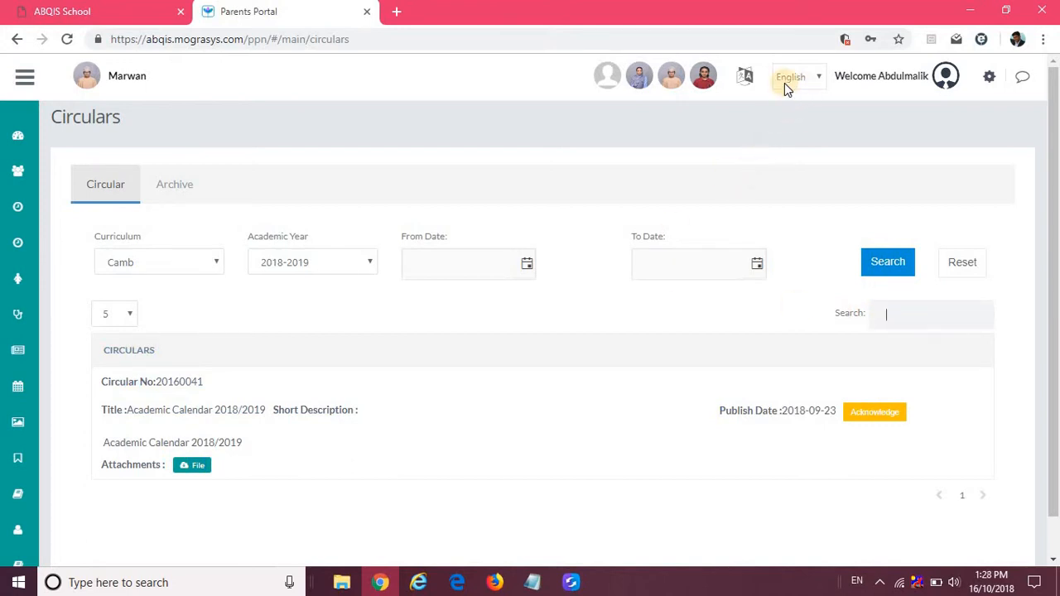
Switch the portal language from English to Arabic, giving a right-to-left layout
left_click(798, 76)
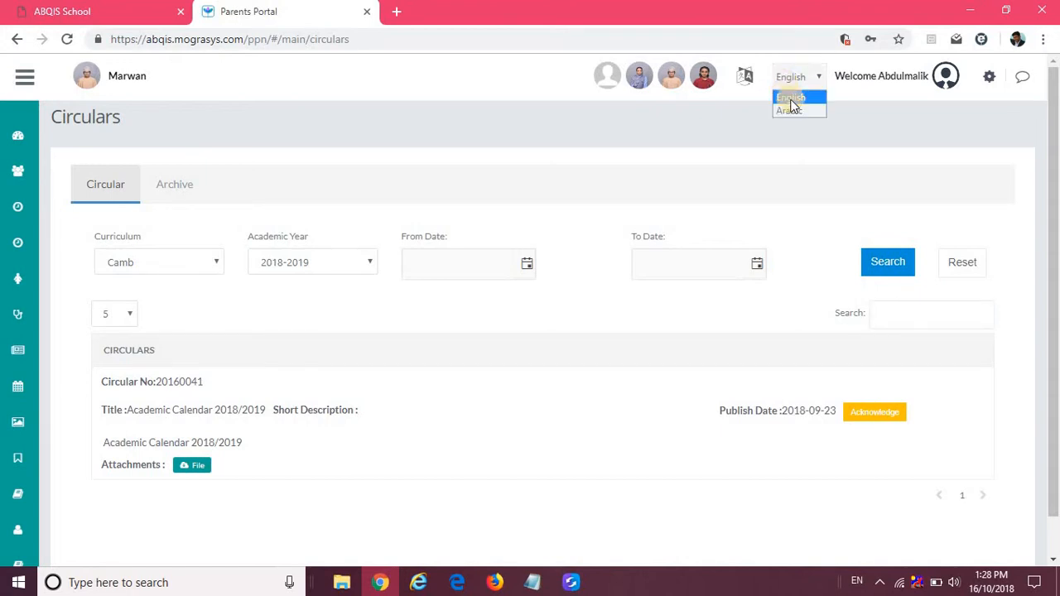
mouse_move(799, 113)
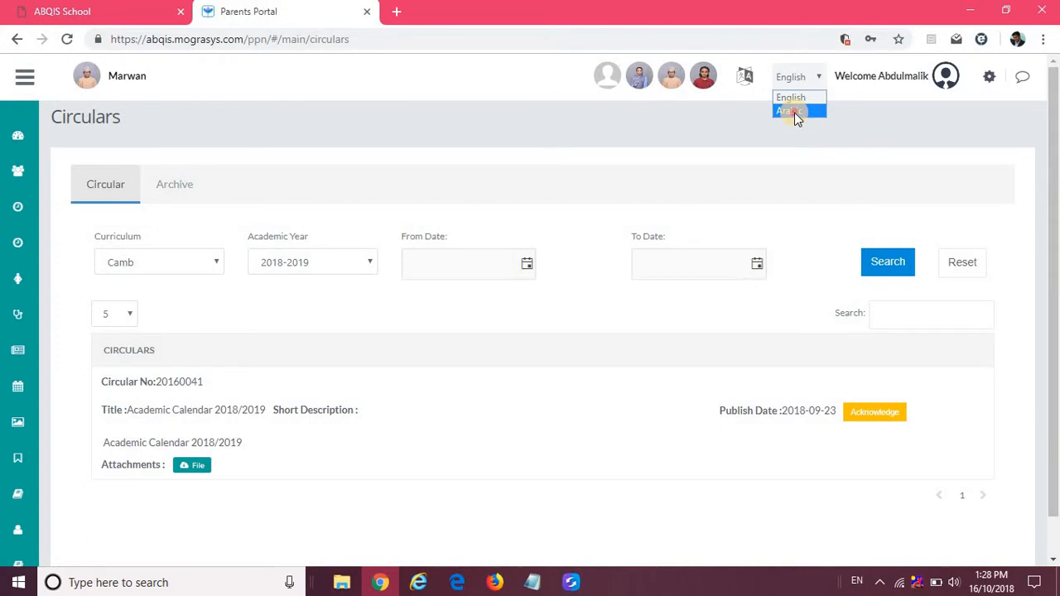
left_click(789, 112)
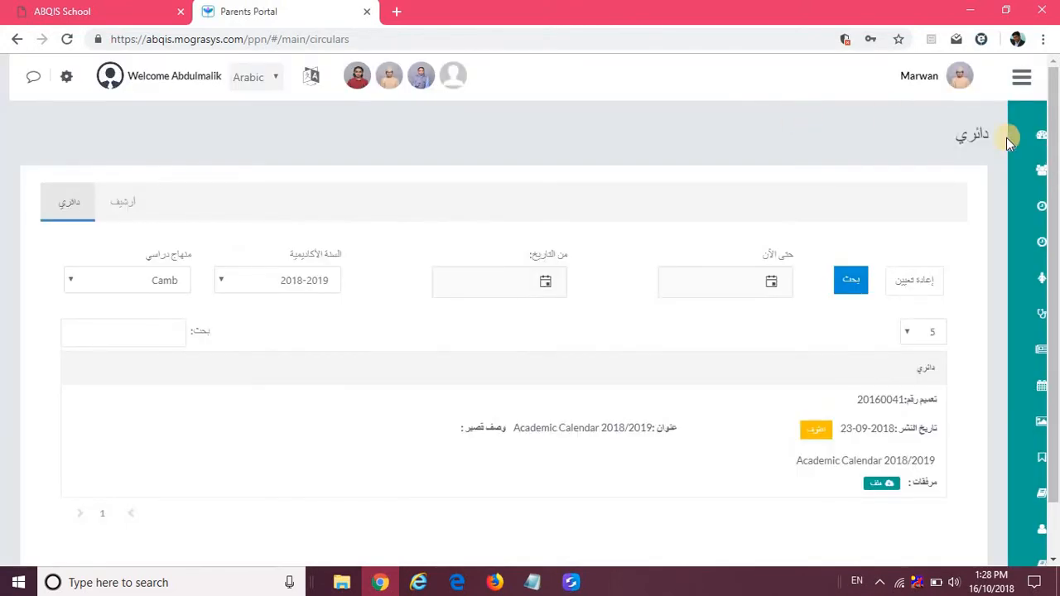
mouse_move(951, 100)
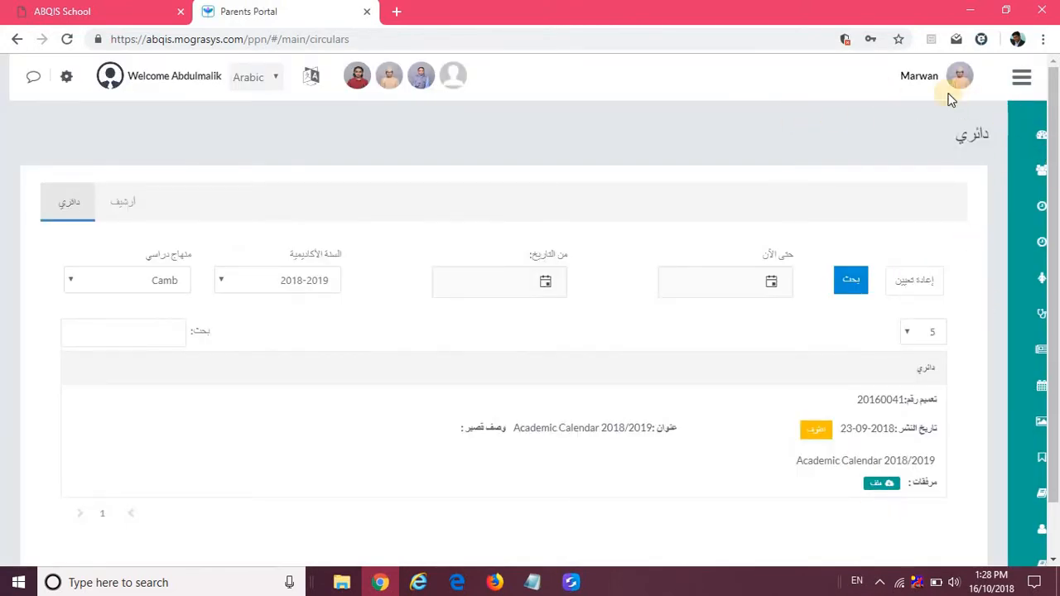
mouse_move(696, 381)
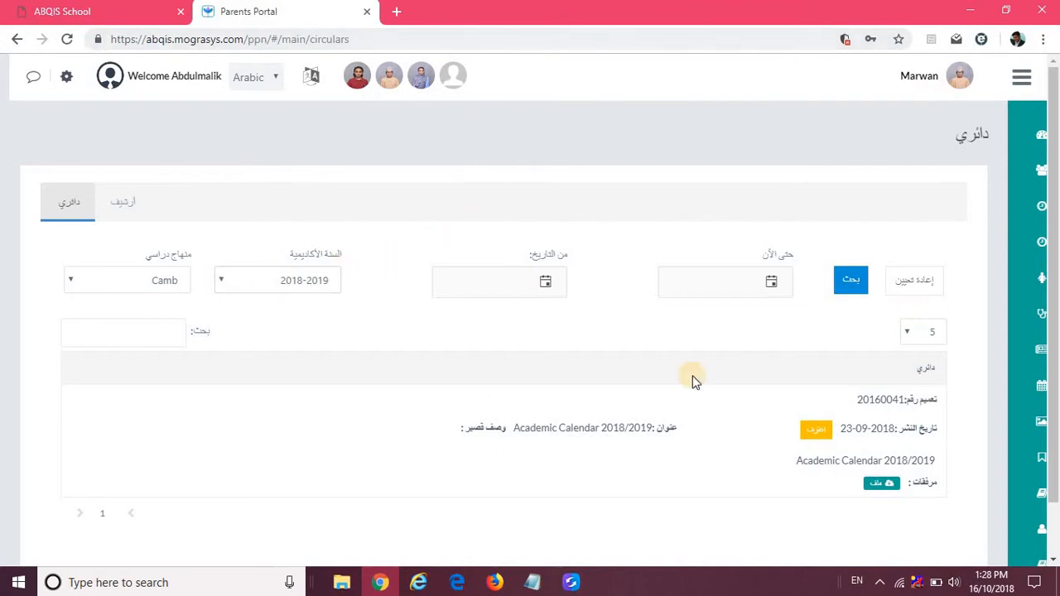
mouse_move(670, 416)
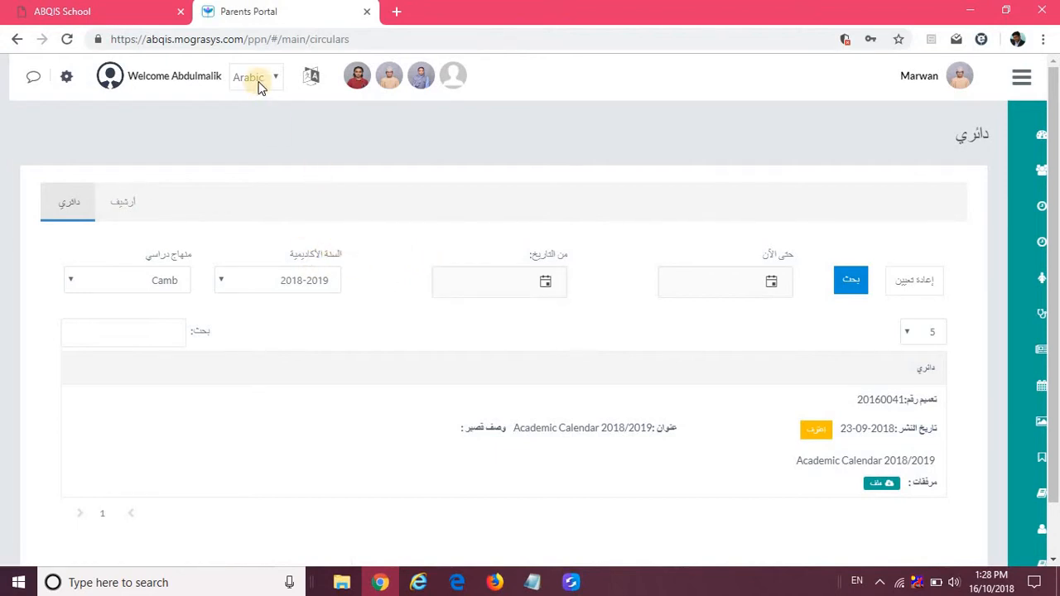
Switch back to English and expand the sidebar to show full section names
left_click(255, 76)
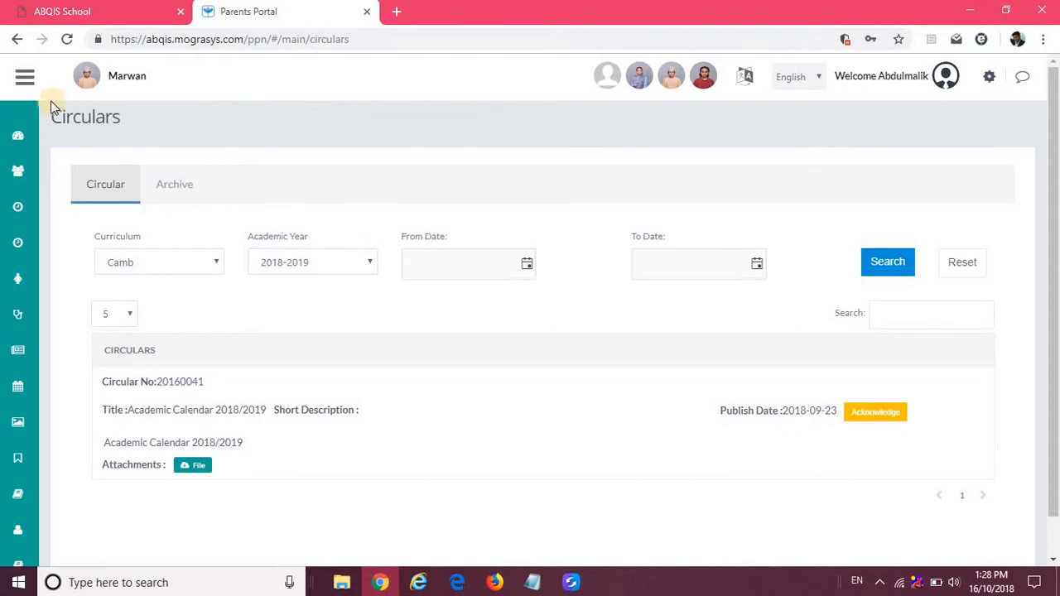
left_click(25, 79)
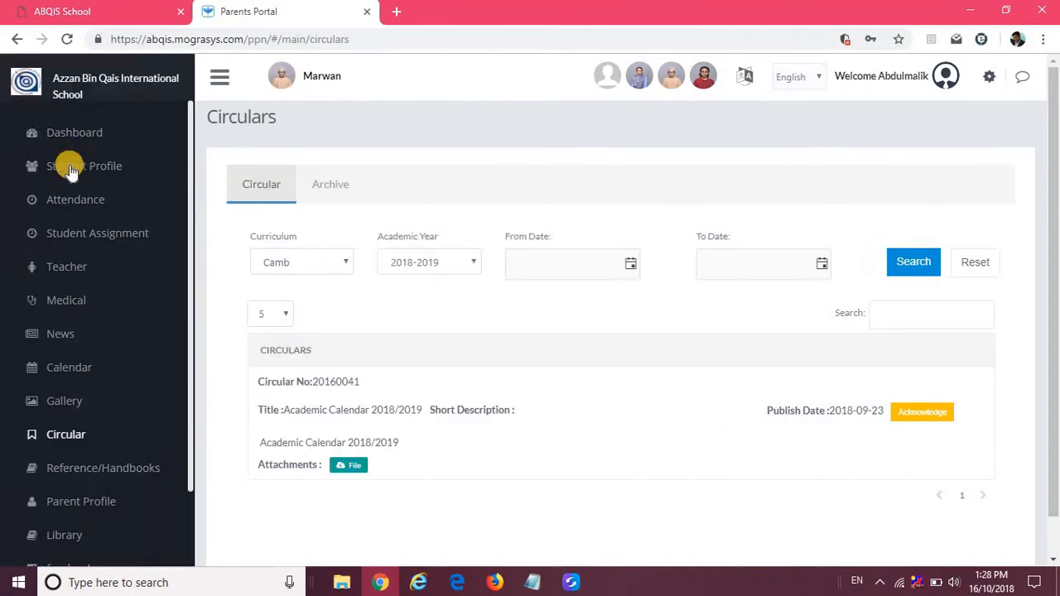
scroll("down", 3)
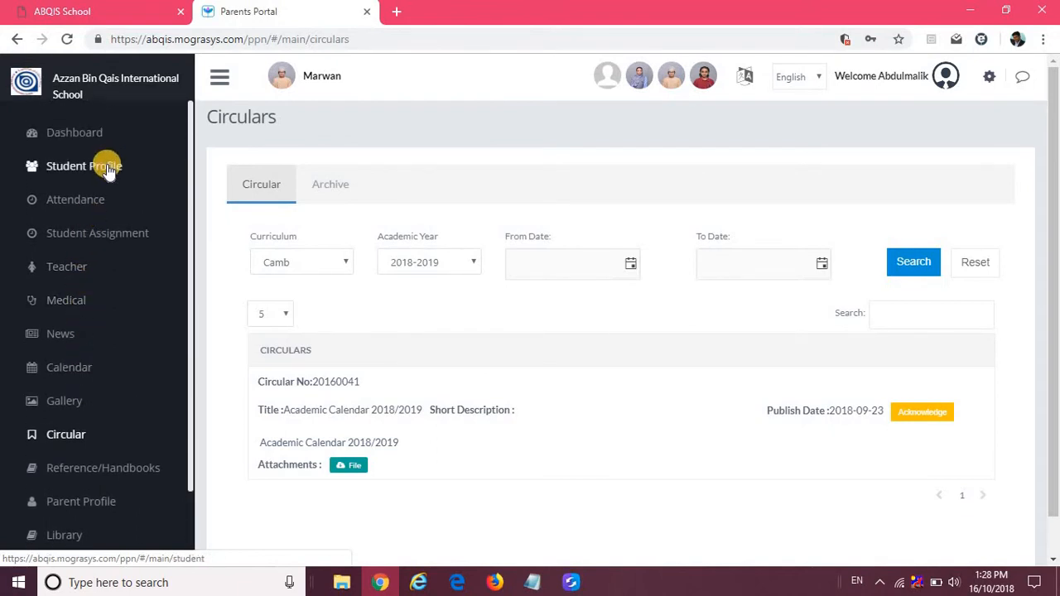
Visit Student Profile, Attendance and Student Assignment, then the Teacher directory with subjects
left_click(83, 166)
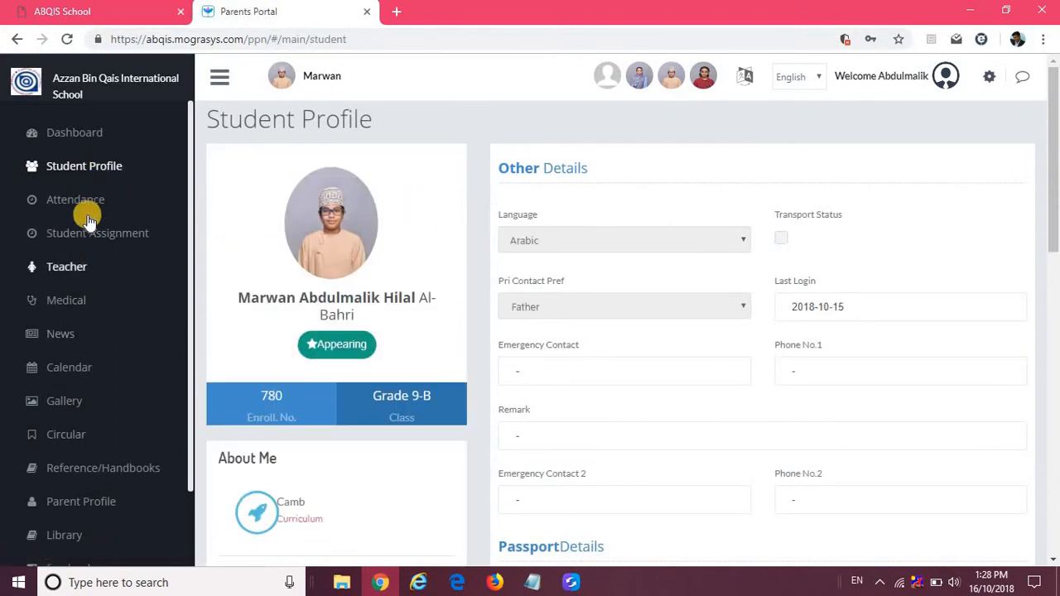
left_click(76, 199)
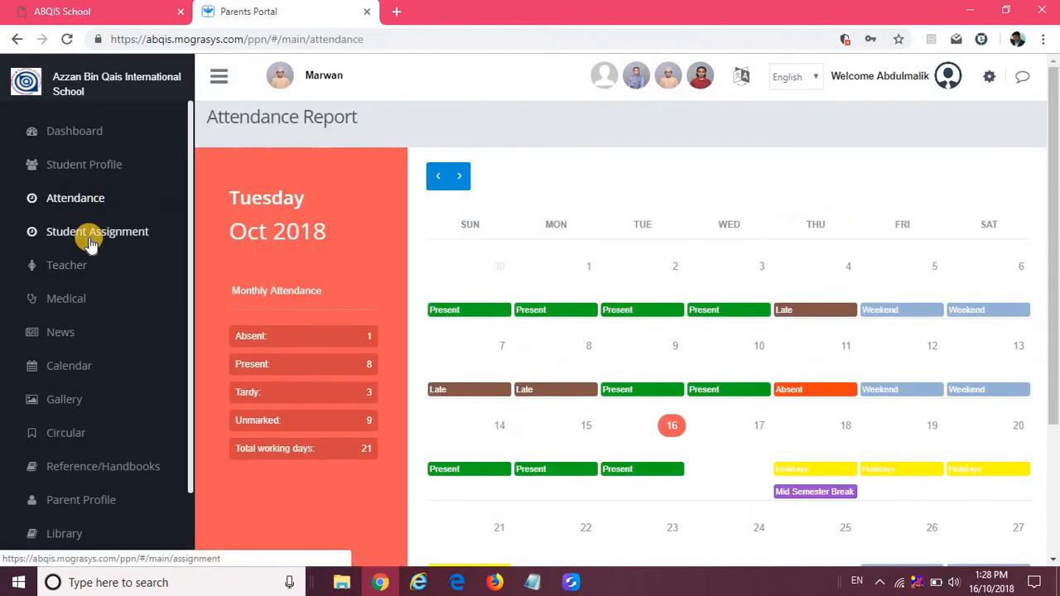
left_click(96, 232)
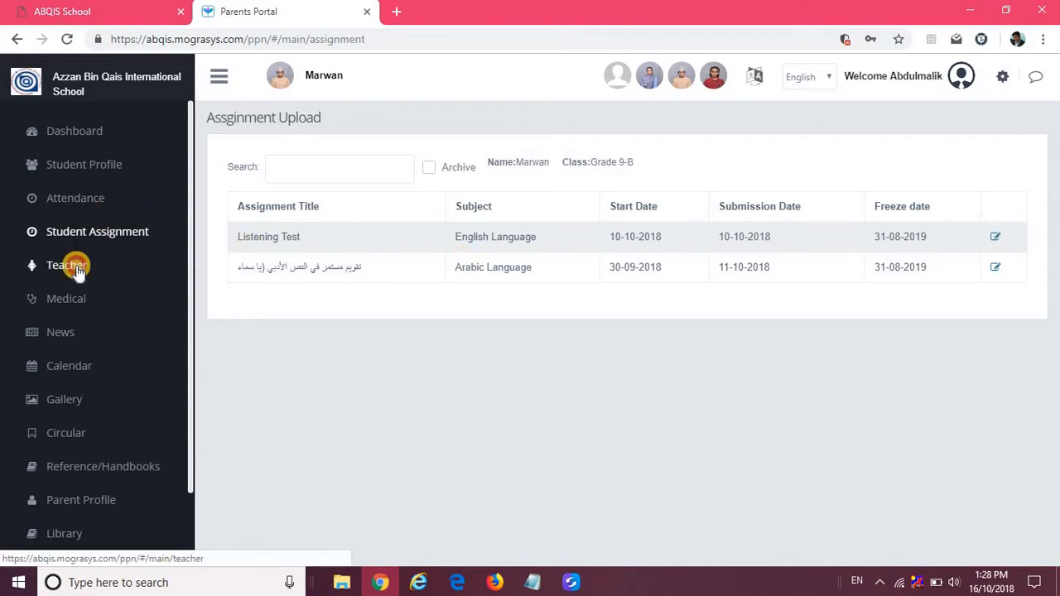
left_click(66, 265)
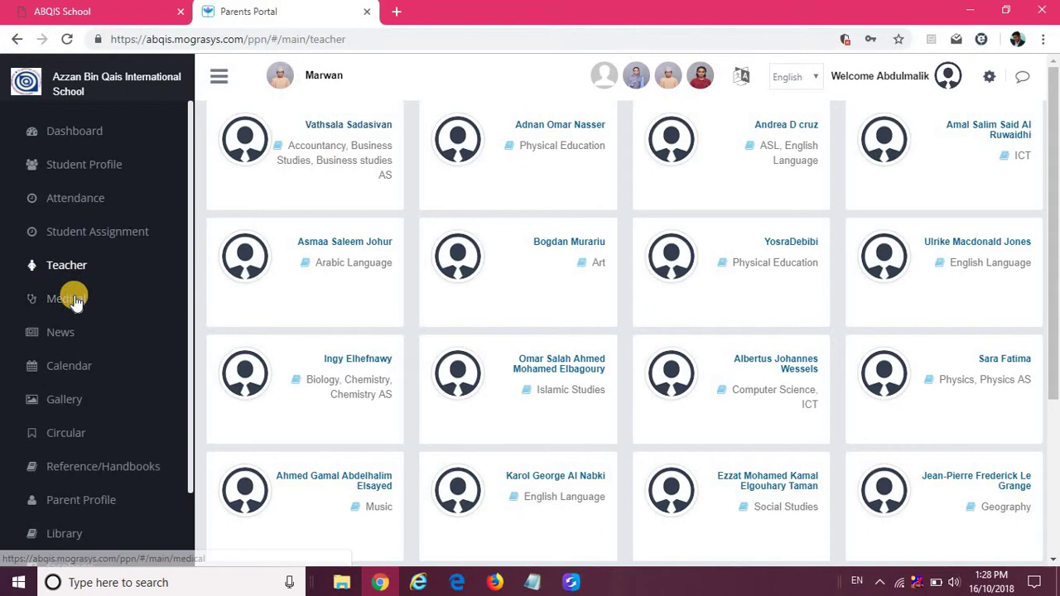
View the Medical page down to the empty Medication Visits table
left_click(66, 300)
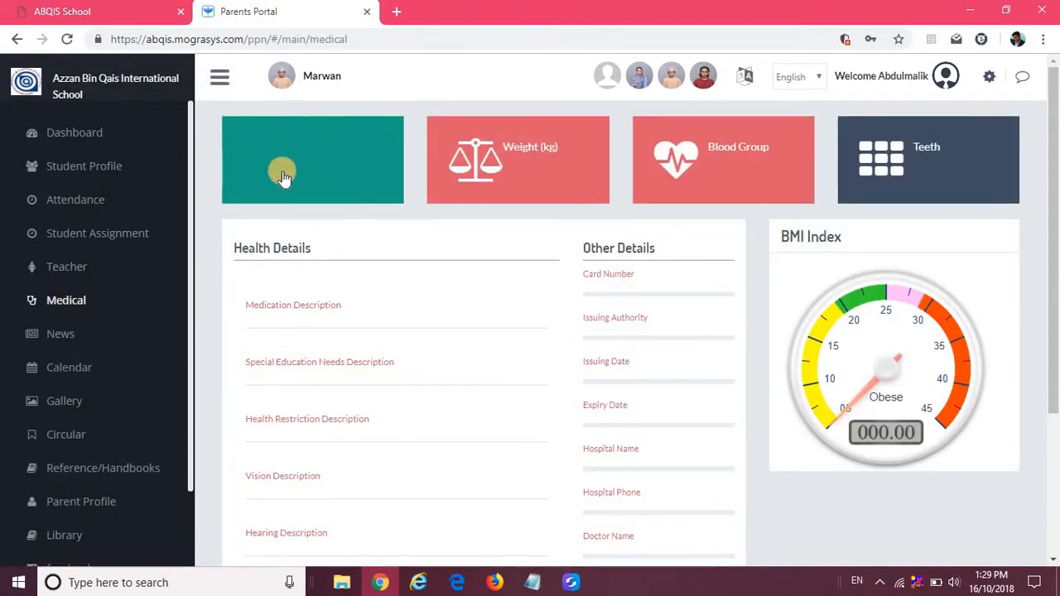
scroll("down", 3)
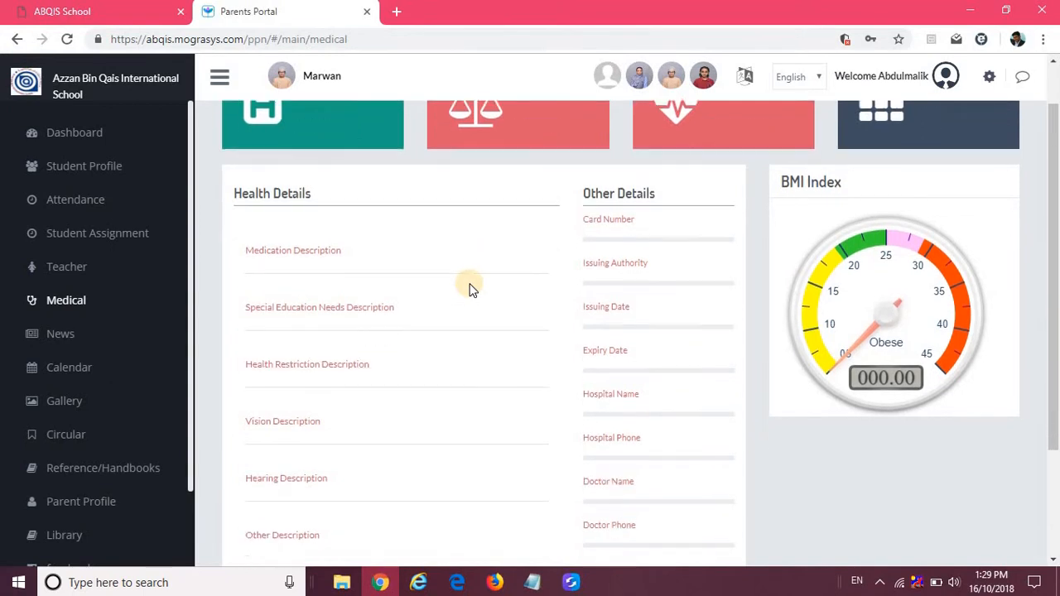
scroll("down", 3)
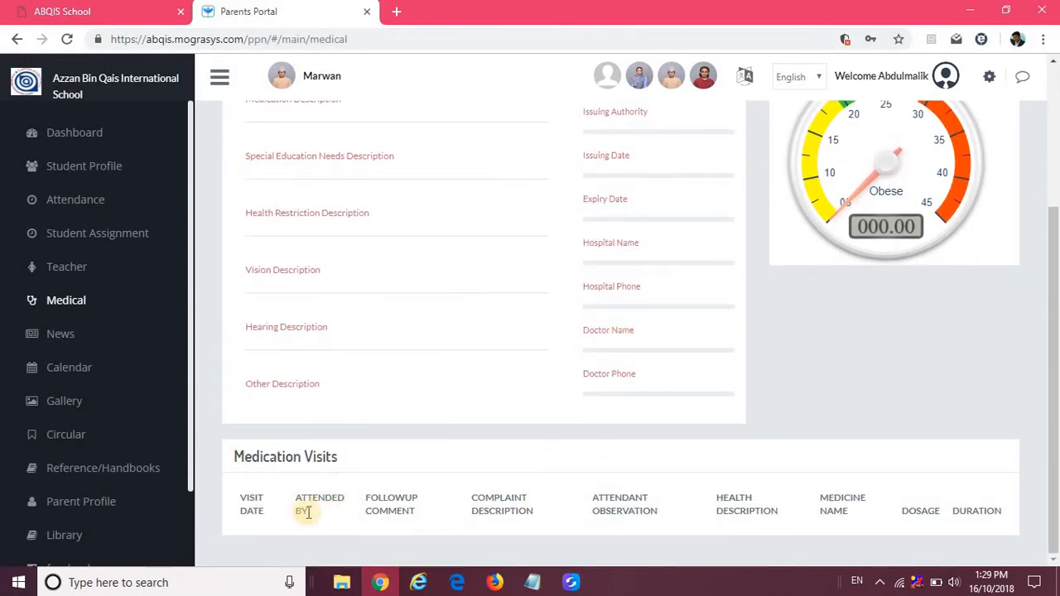
mouse_move(275, 483)
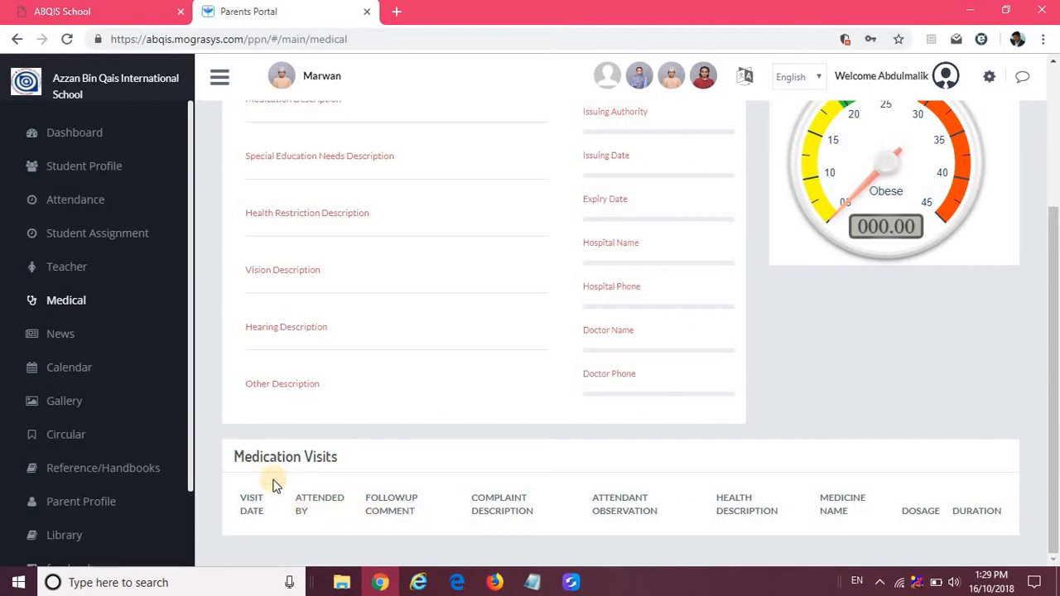
mouse_move(62, 338)
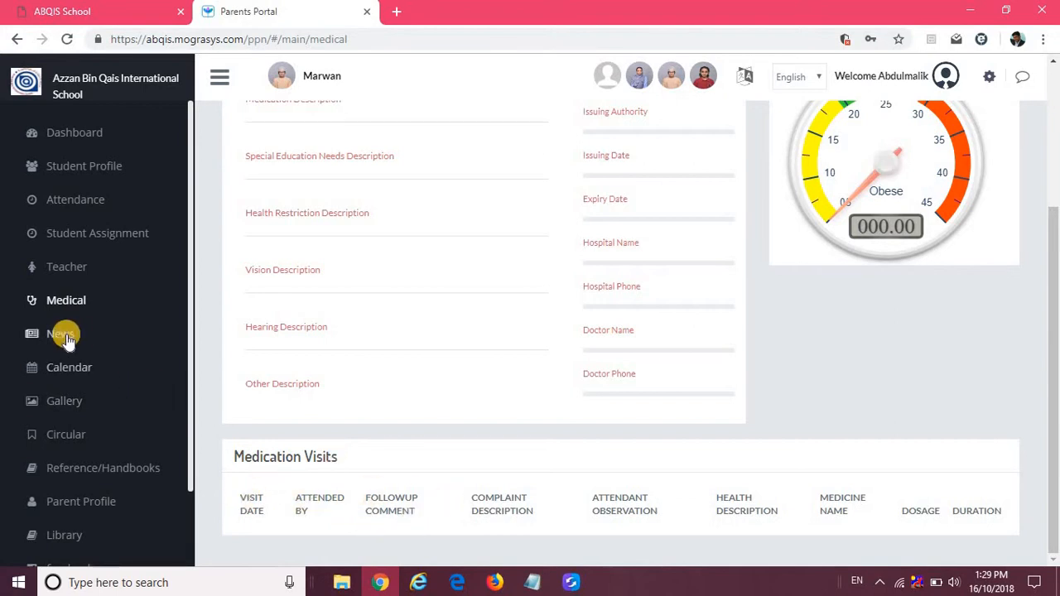
View the News list, open the 30 August 2018 newsletter PDF, and return to the portal tab
left_click(59, 335)
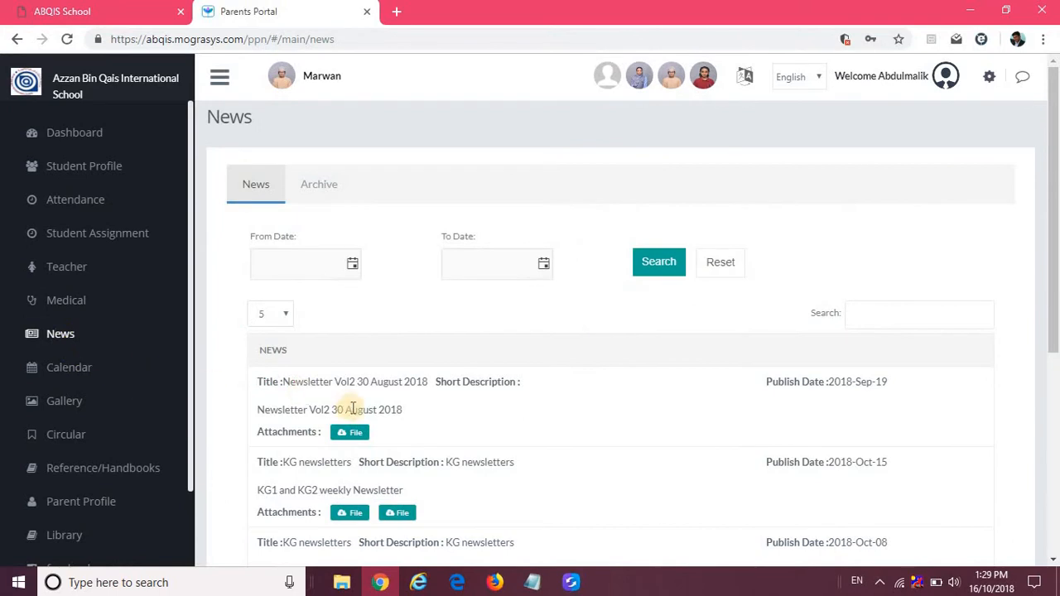
scroll("down", 3)
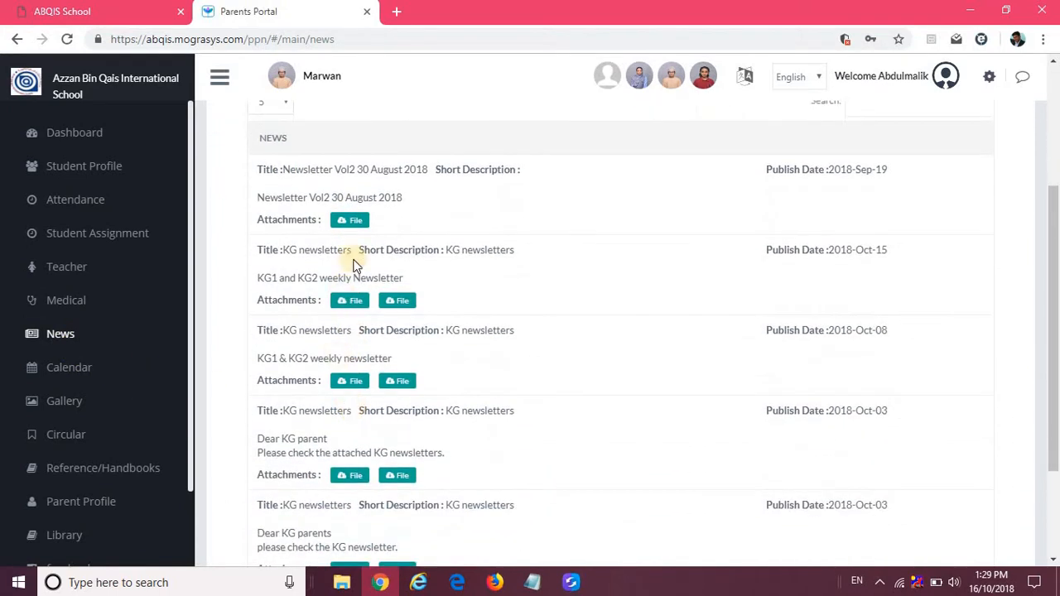
left_click(348, 218)
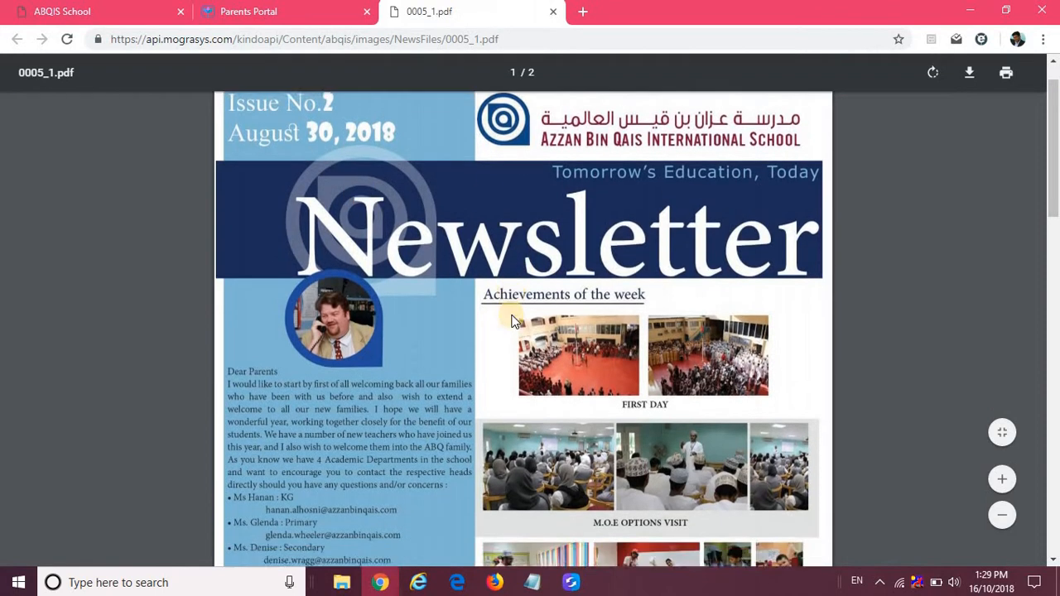
scroll("down", 3)
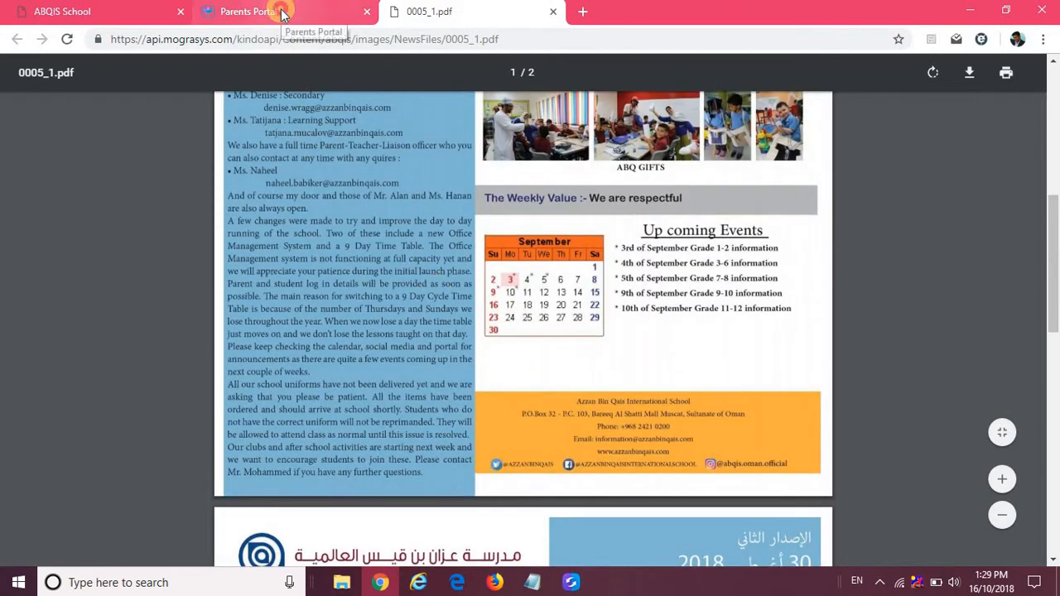
left_click(249, 12)
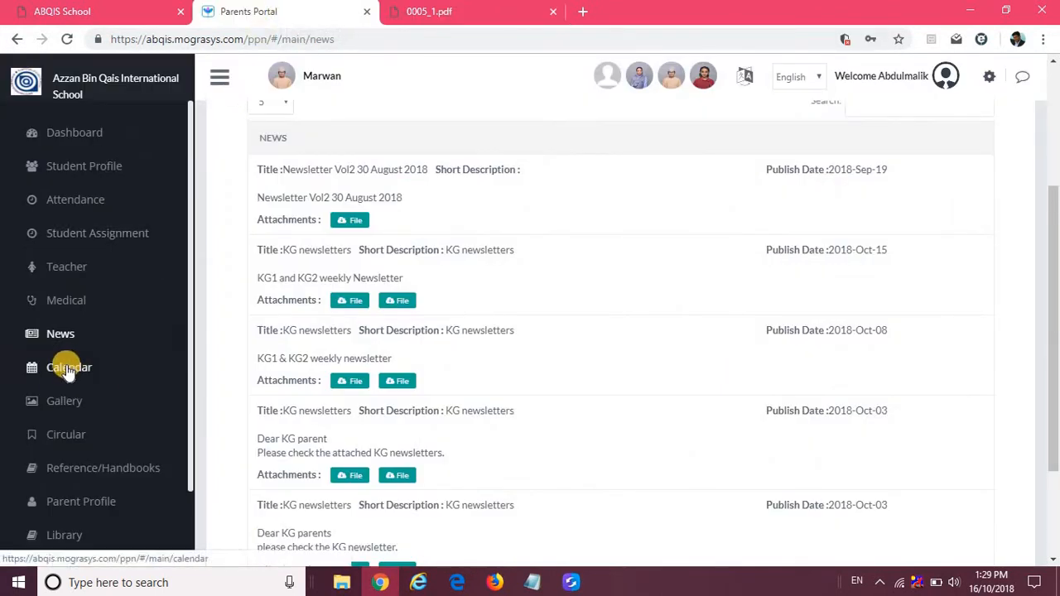
View the October 2018 calendar with Parent-Teacher Day and Mid Semester Break events
left_click(70, 368)
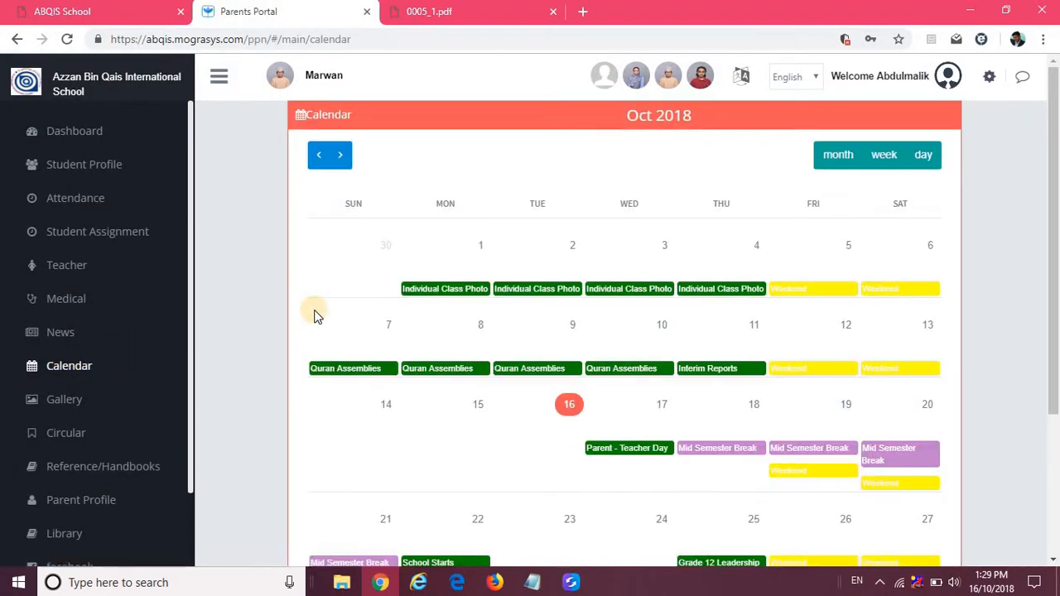
scroll("down", 3)
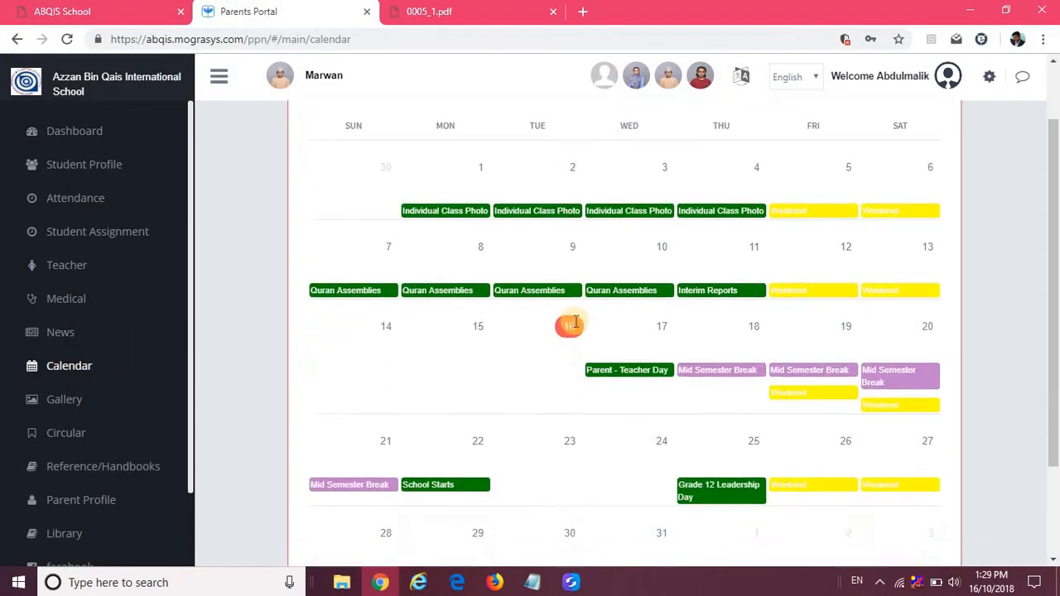
scroll("down", 3)
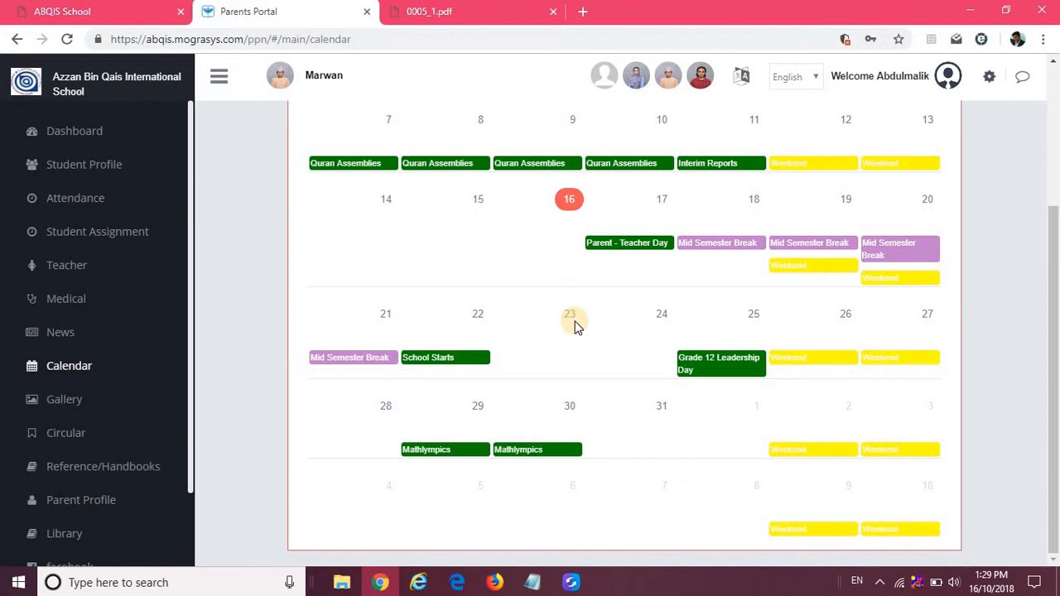
mouse_move(679, 311)
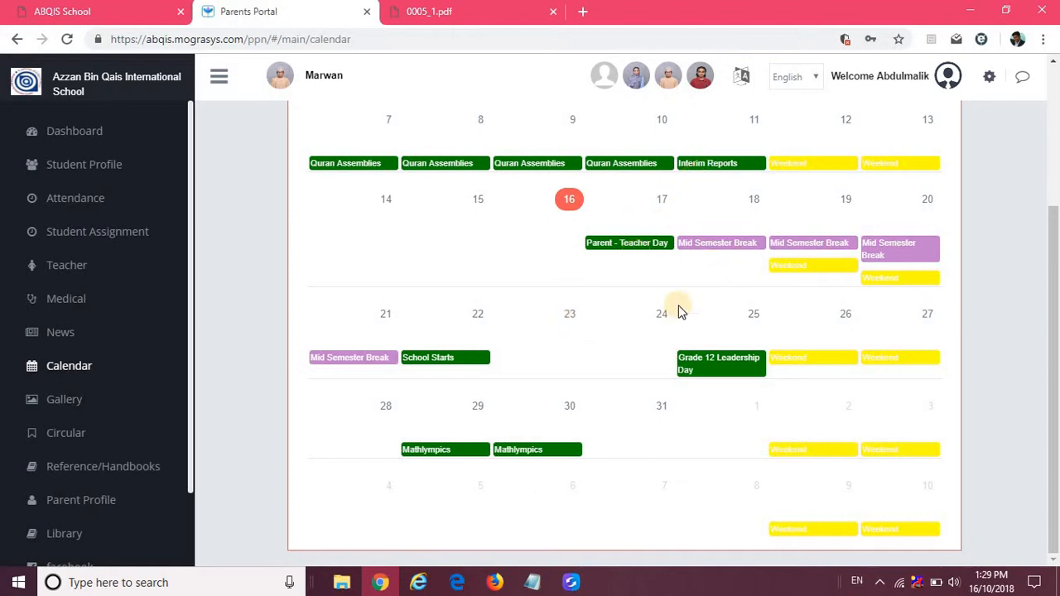
mouse_move(50, 403)
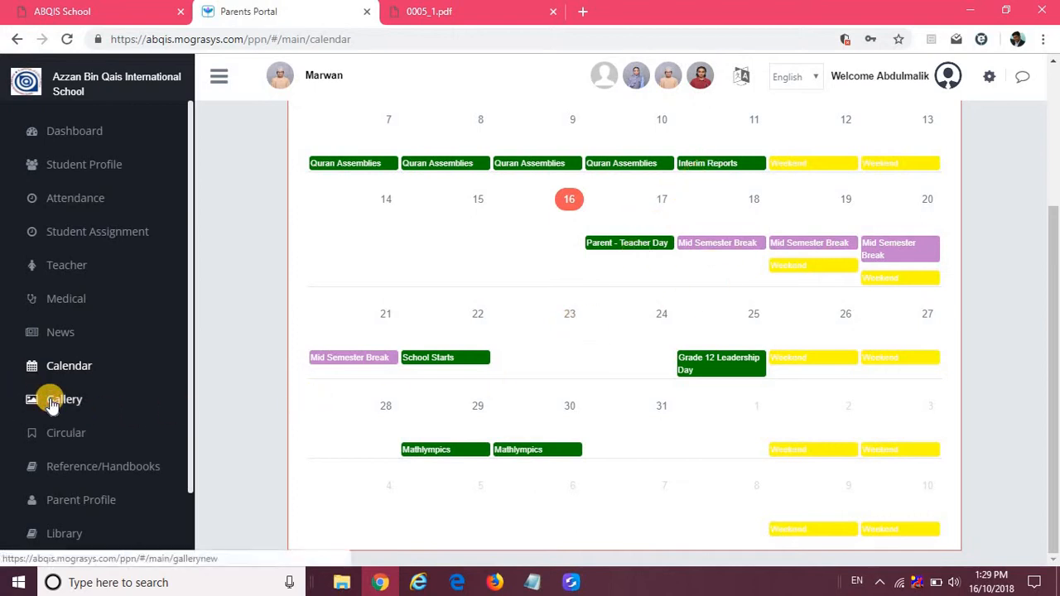
View the Gallery's congratulations photo enlarged, then go to the Circulars list with Academic Calendar 2018/2019
left_click(63, 399)
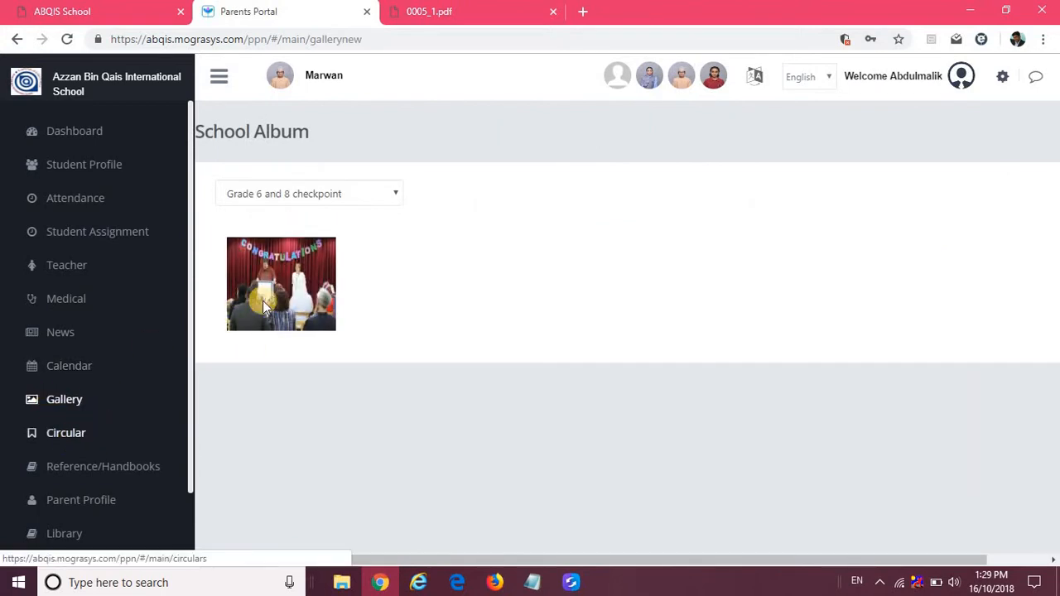
left_click(282, 283)
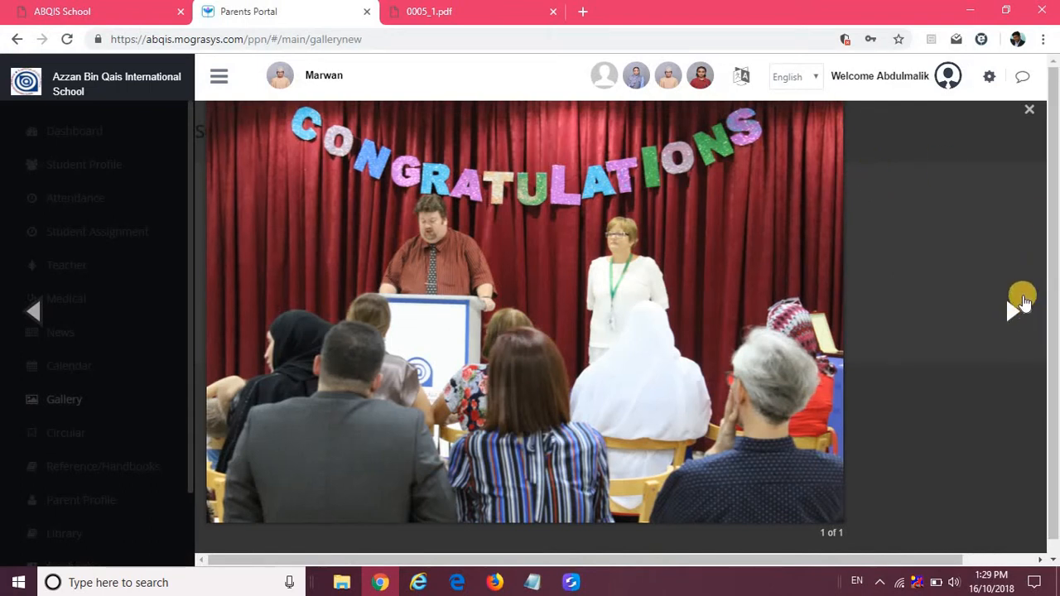
left_click(1030, 110)
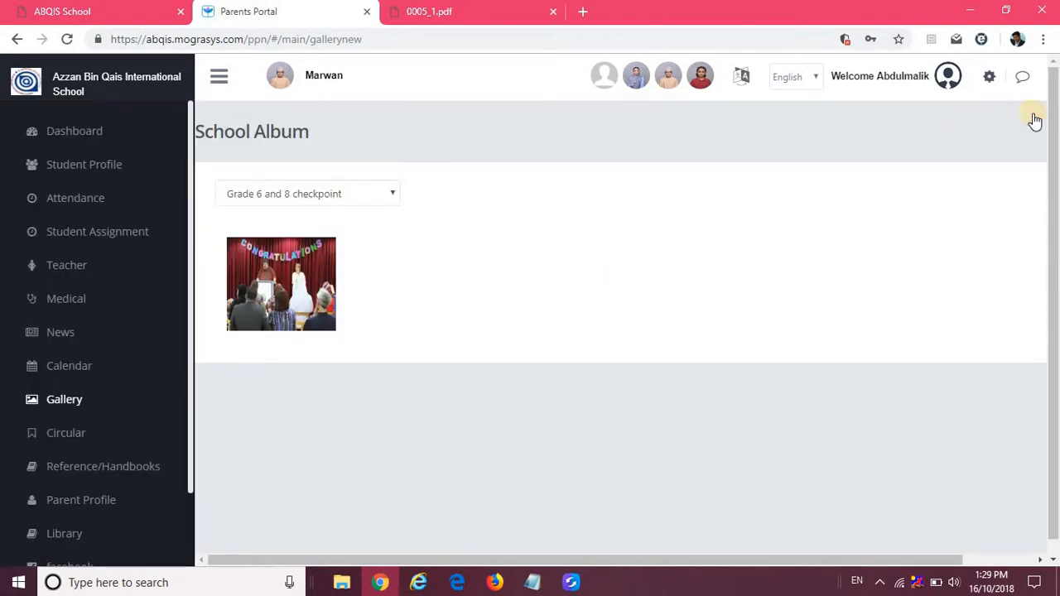
left_click(65, 434)
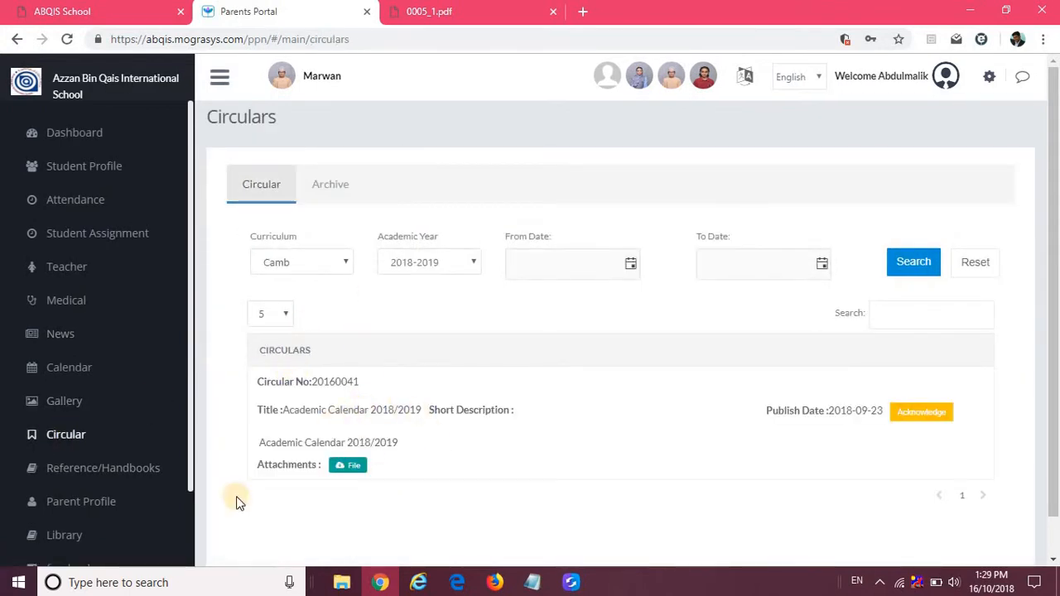
Visit the Handbook references, then review the Parent Profile's father and mother details
left_click(103, 467)
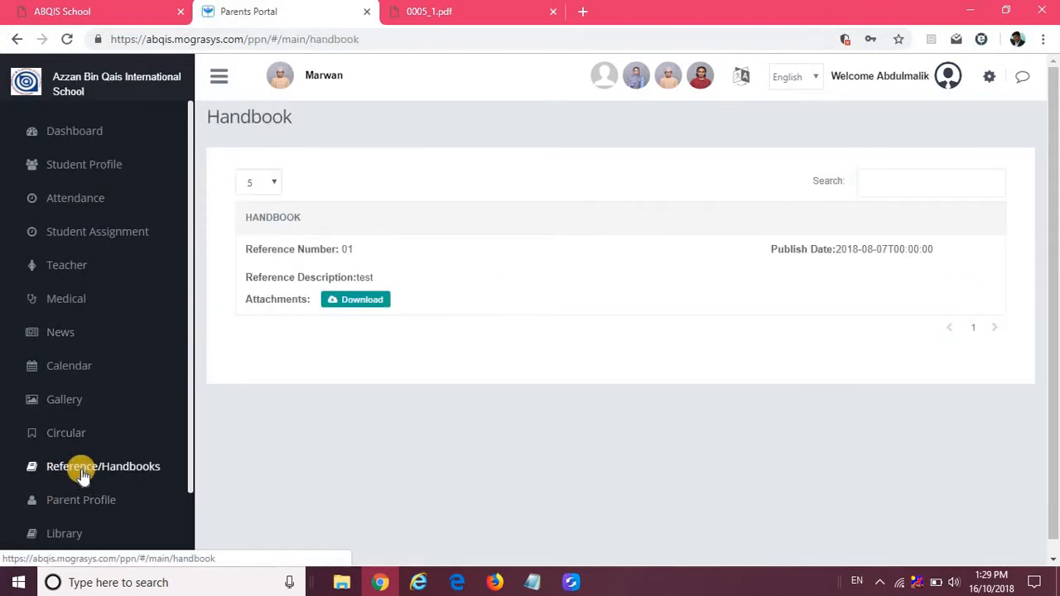
mouse_move(79, 500)
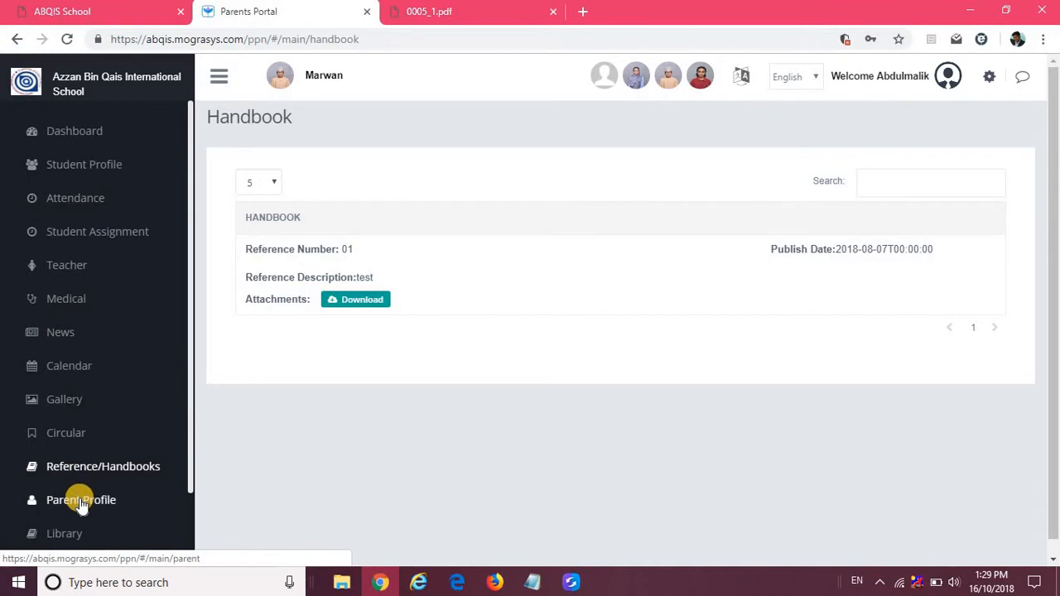
left_click(82, 500)
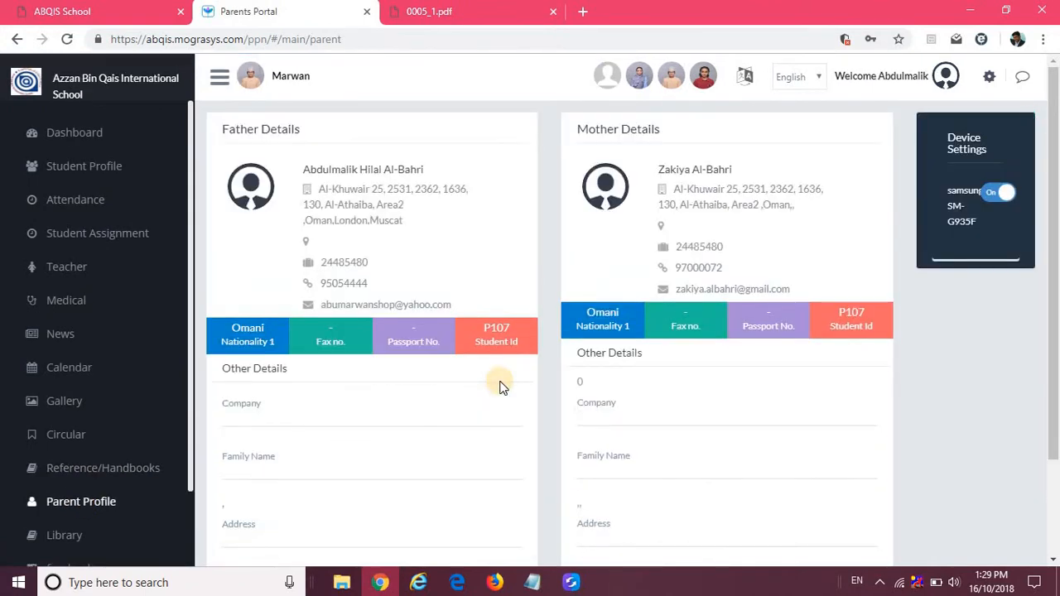
scroll("down", 3)
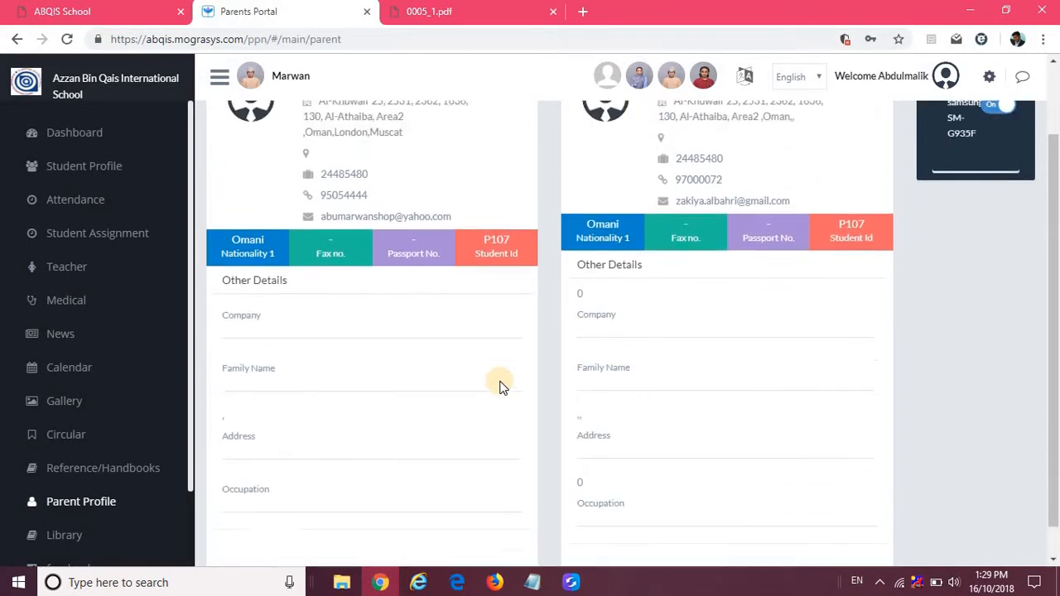
scroll("up", 3)
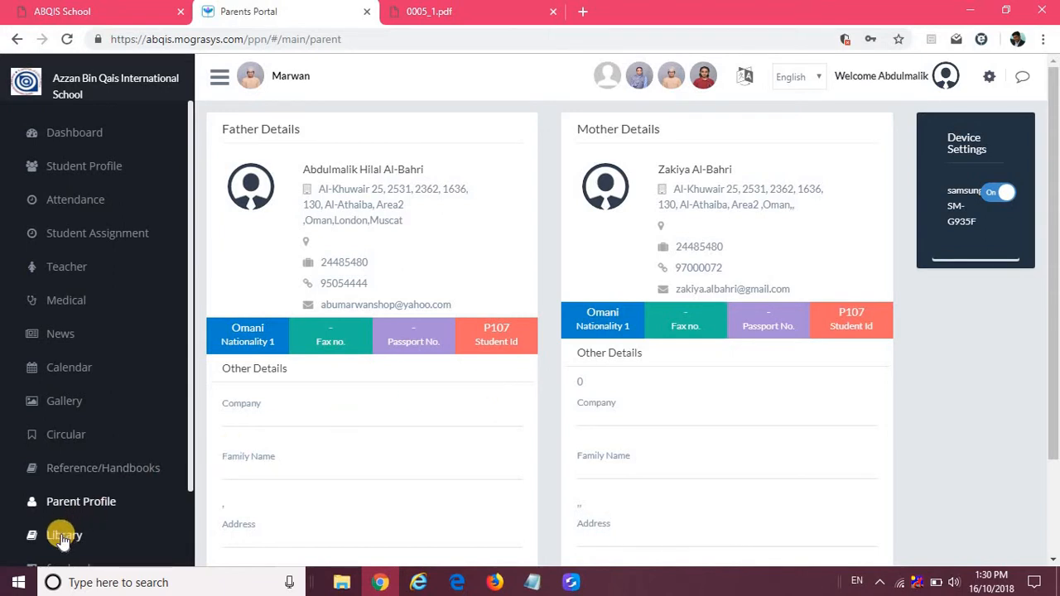
View the Library Details page, which reports no records found
left_click(59, 534)
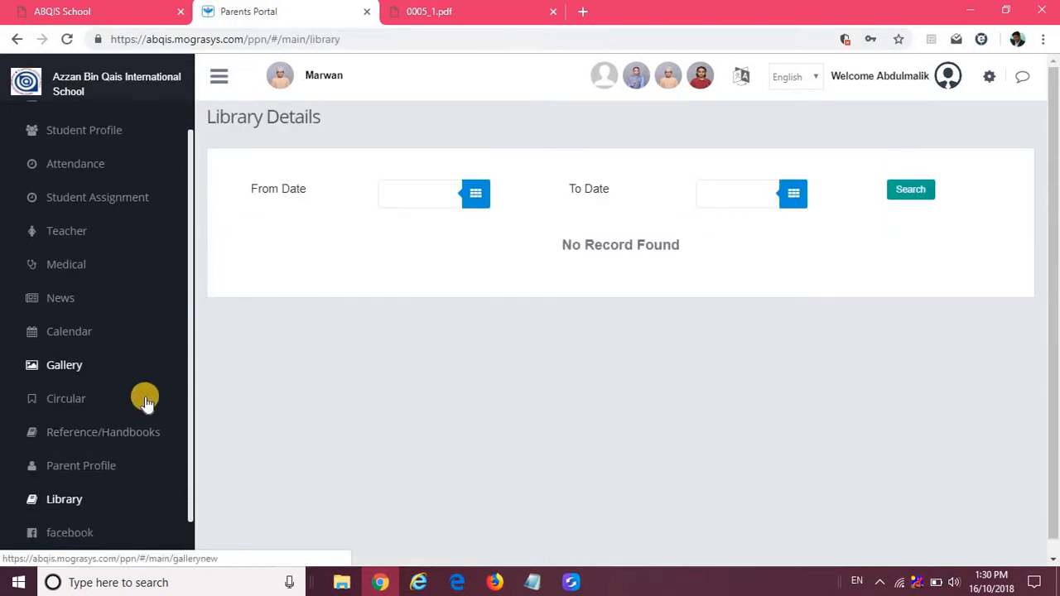
scroll("down", 3)
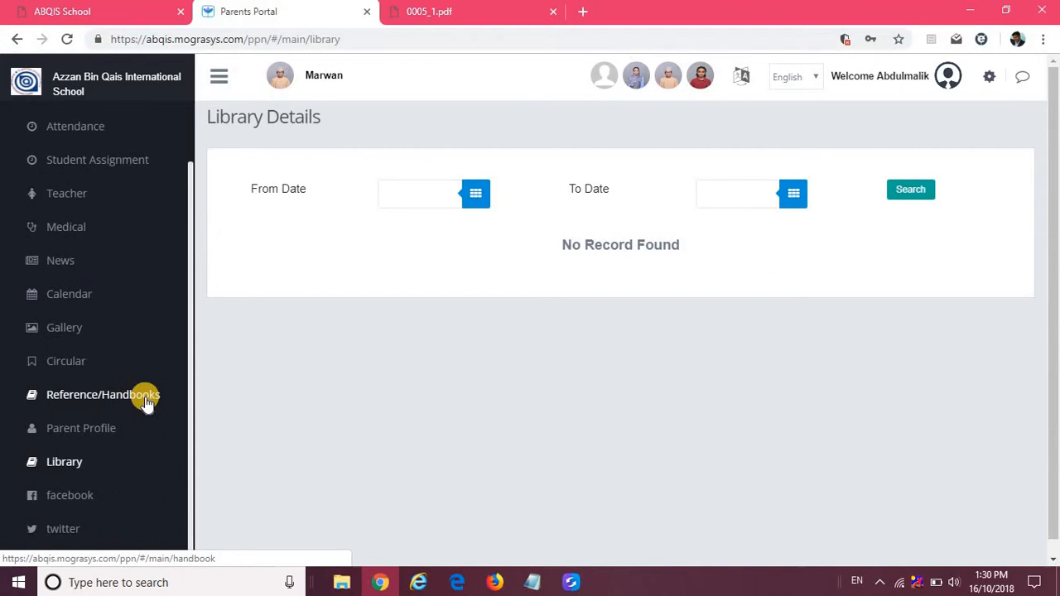
mouse_move(100, 495)
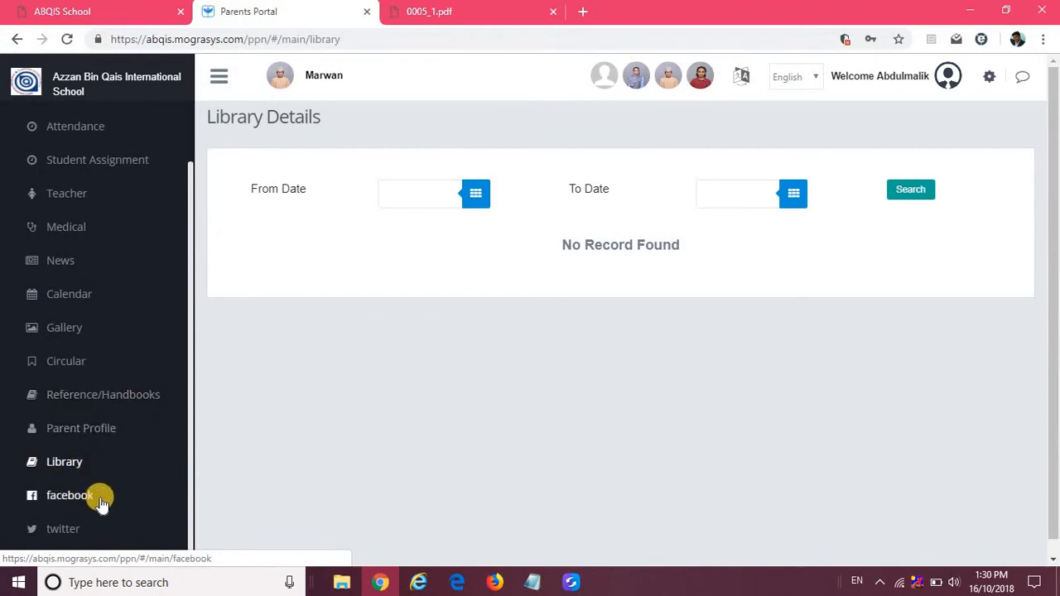
mouse_move(162, 439)
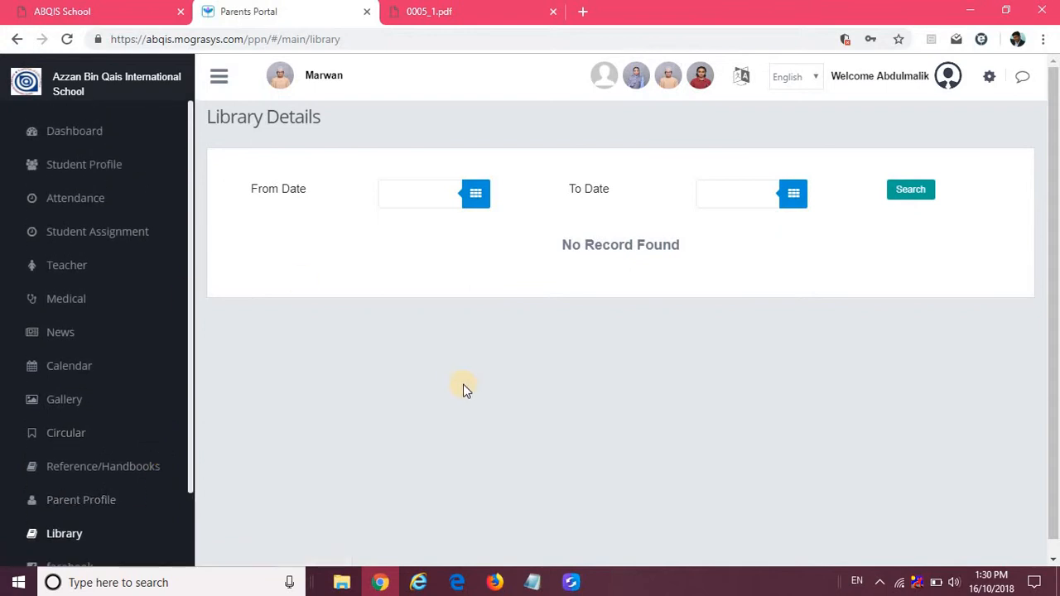
mouse_move(131, 180)
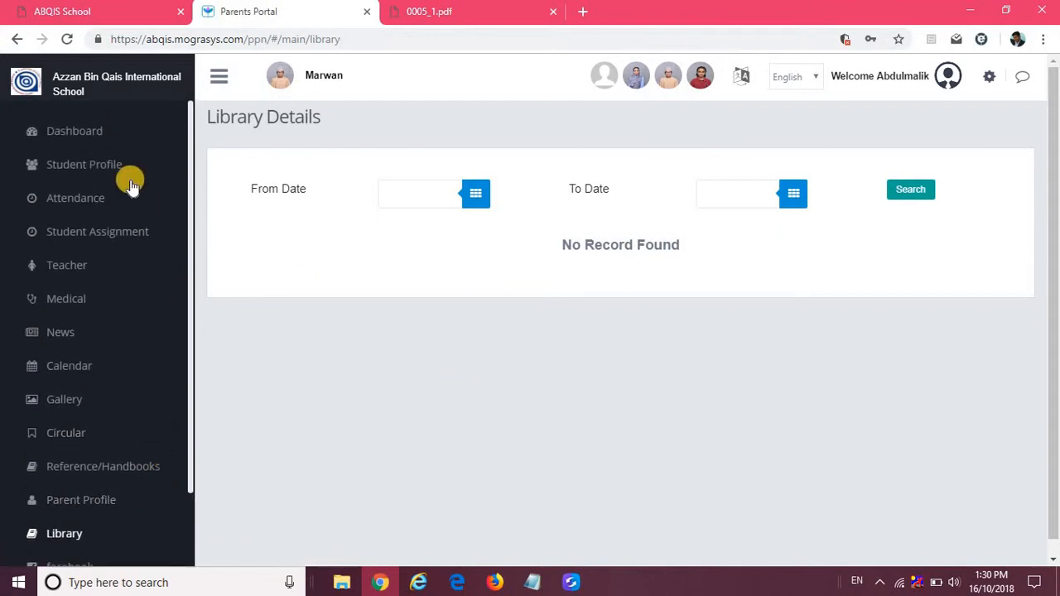
Return to the Dashboard showing the coloured section shortcut tiles
left_click(73, 131)
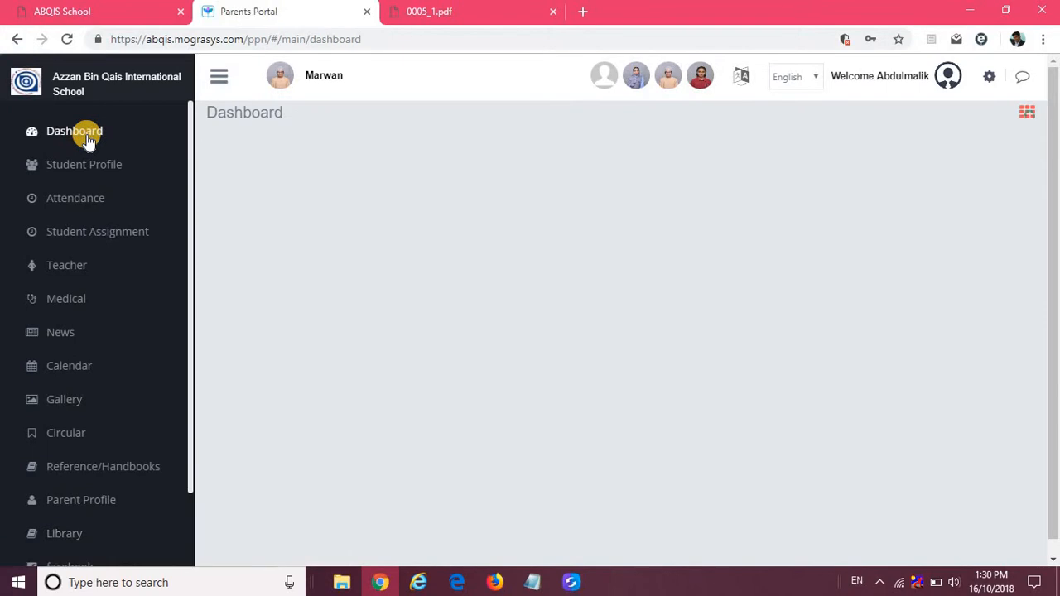
left_click(73, 131)
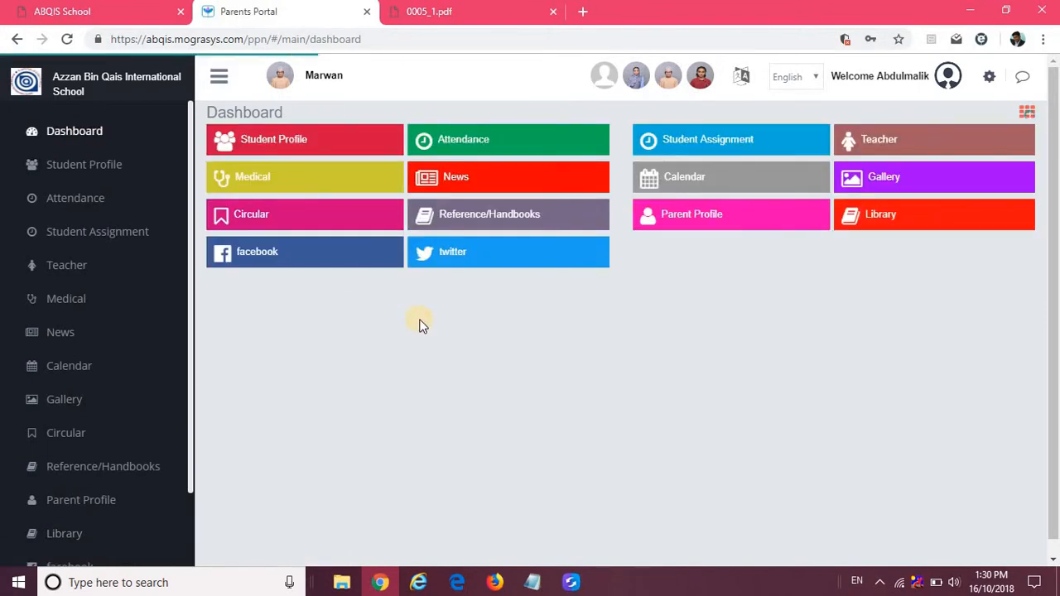
mouse_move(603, 86)
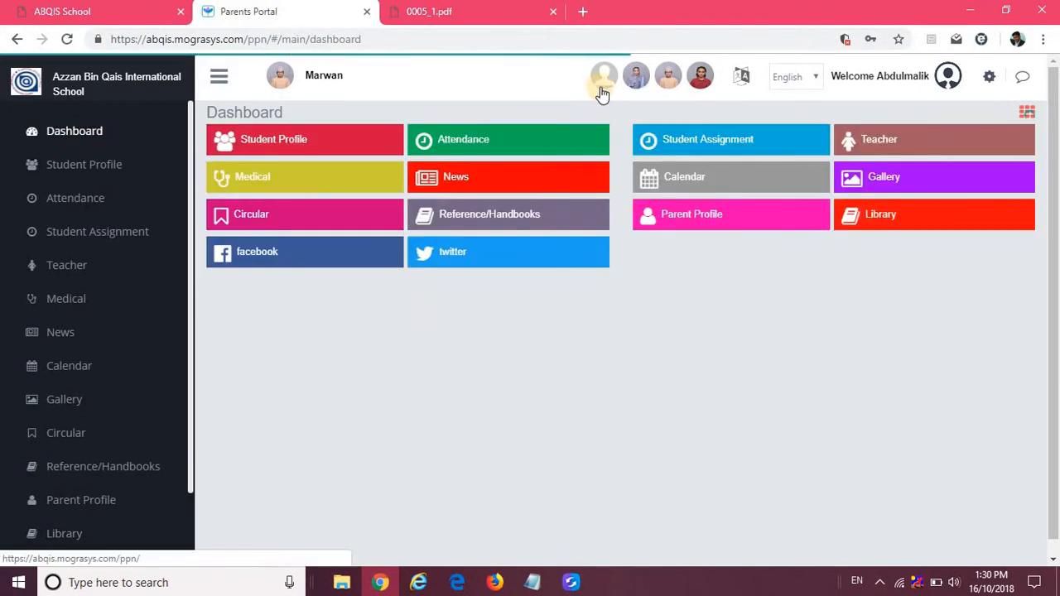
mouse_move(636, 86)
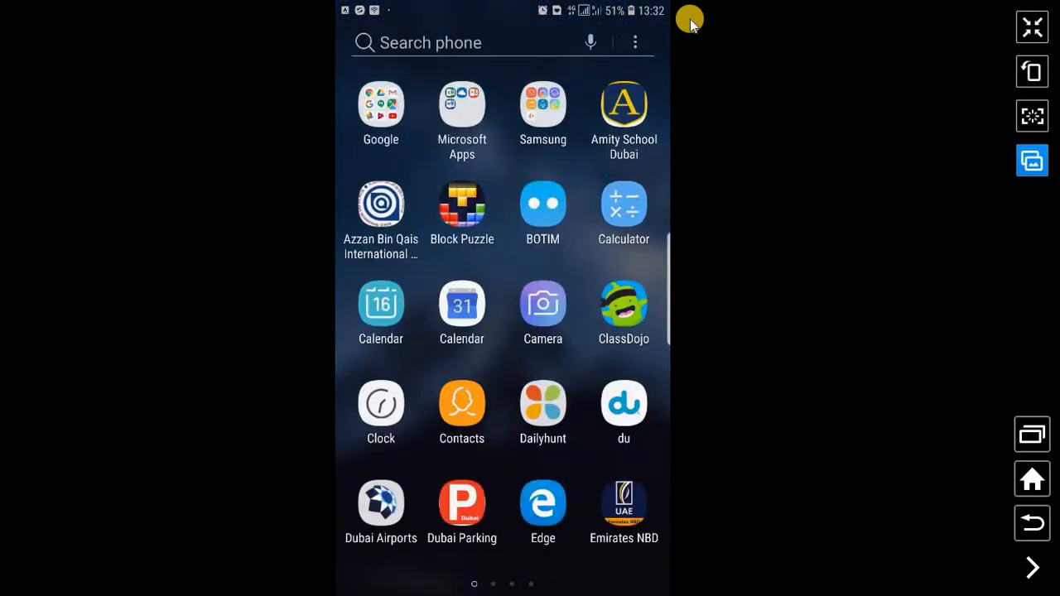
Show the Azzan Bin Qais International School app's Play Store listing on the phone
scroll("left", 3)
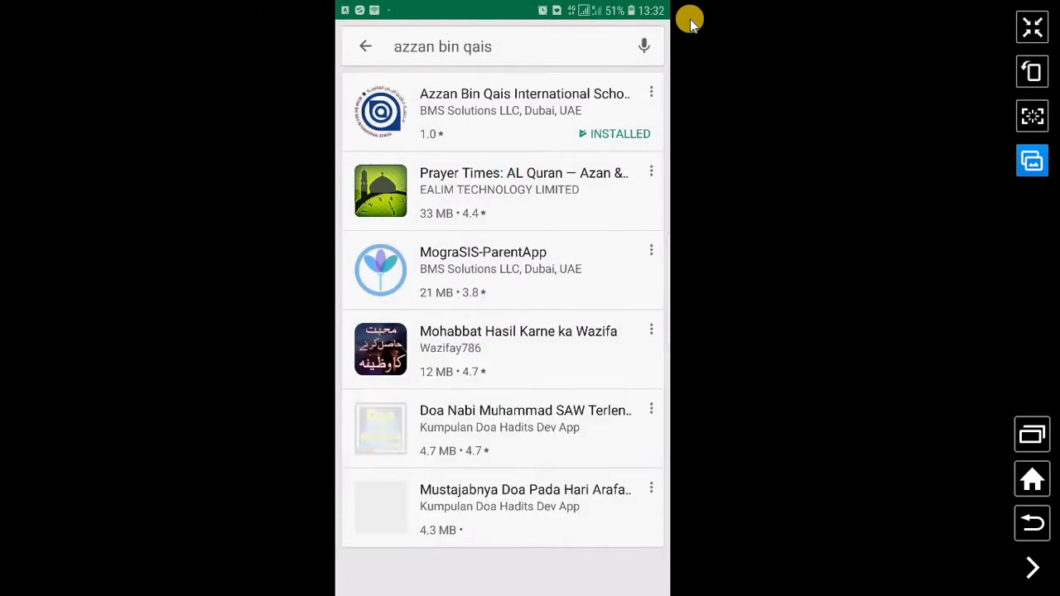
left_click(365, 47)
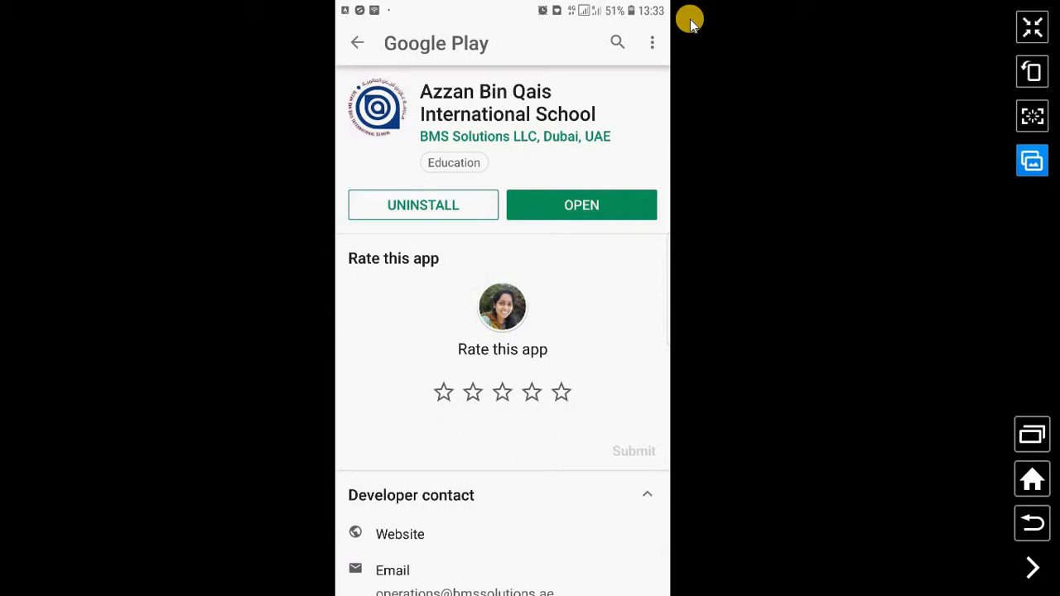
Launch the school app and enter the username and password on its login screen
left_click(581, 205)
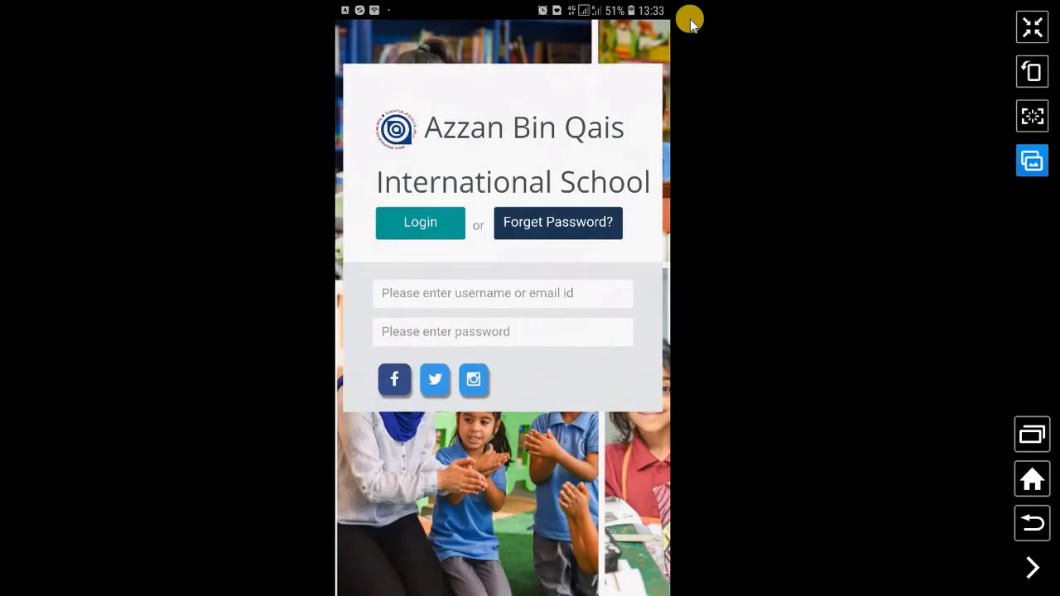
left_click(502, 291)
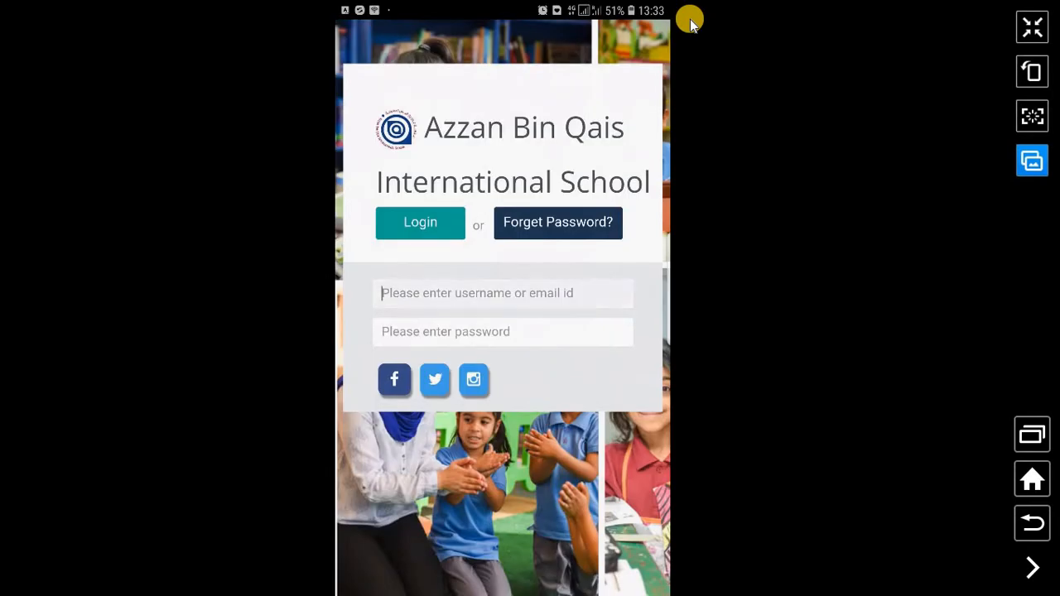
left_click(504, 292)
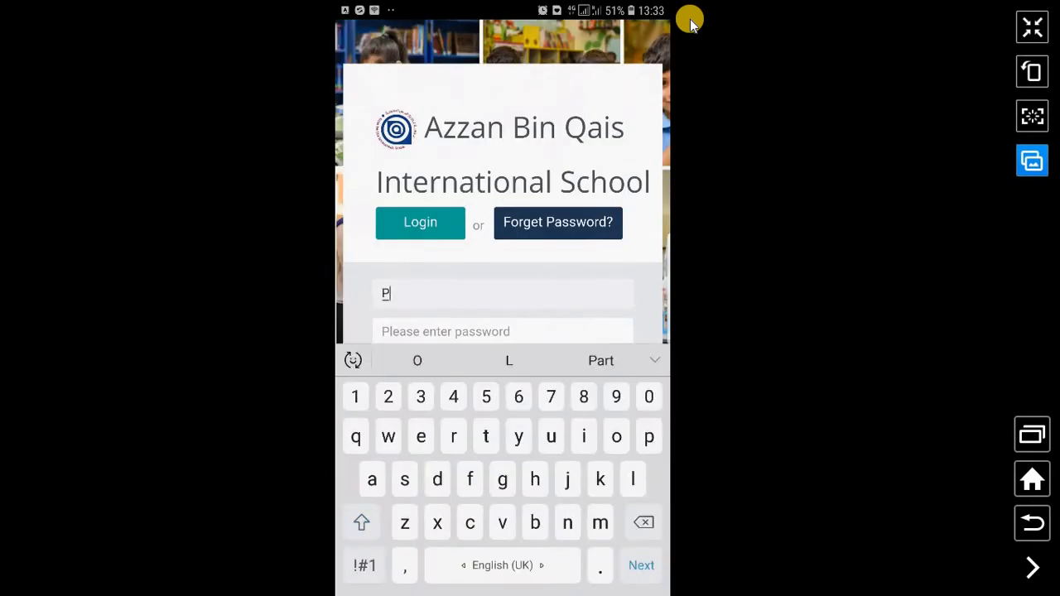
type("107")
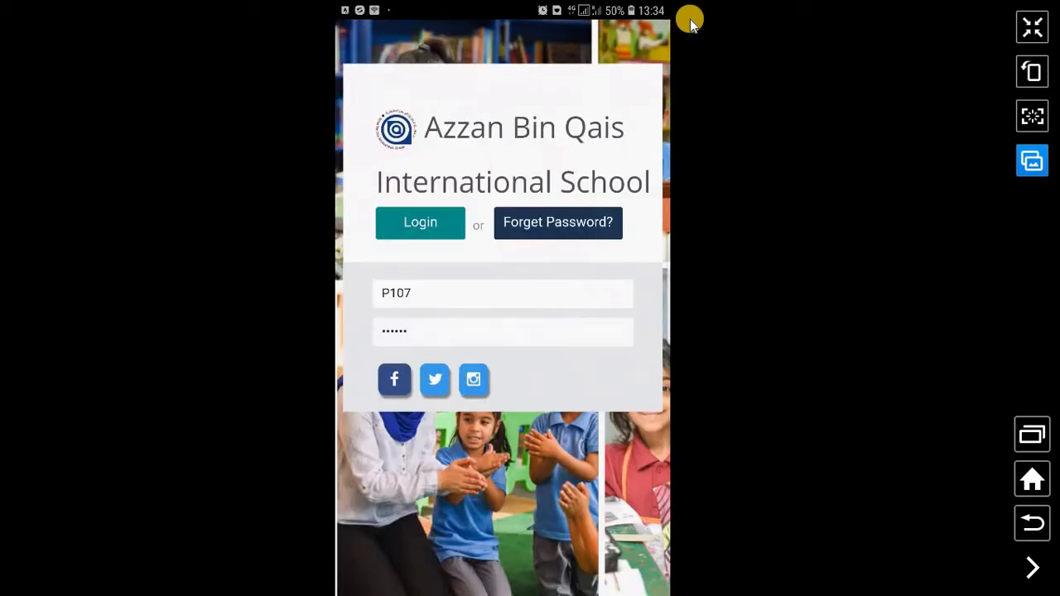
Log in as the parent and view the Feeds page with the teacher's grade 11 assessment message
left_click(420, 222)
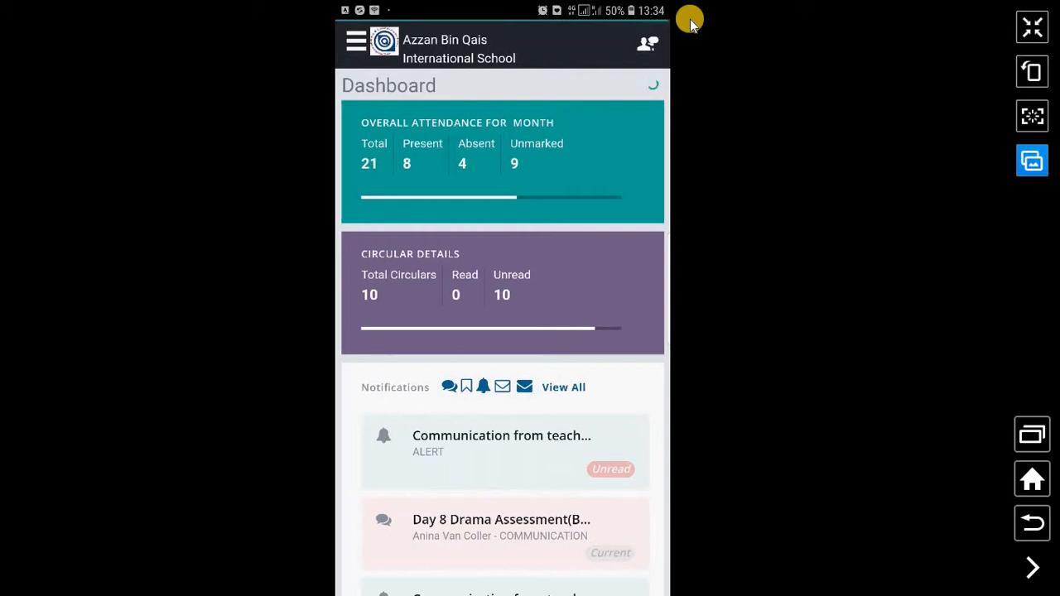
scroll("down", 3)
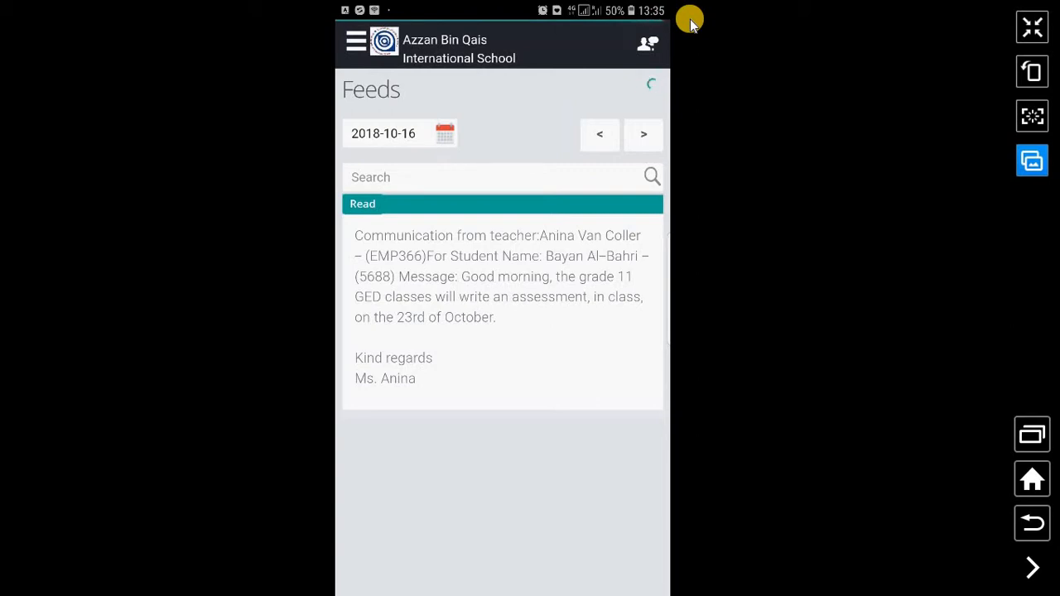
left_click(355, 40)
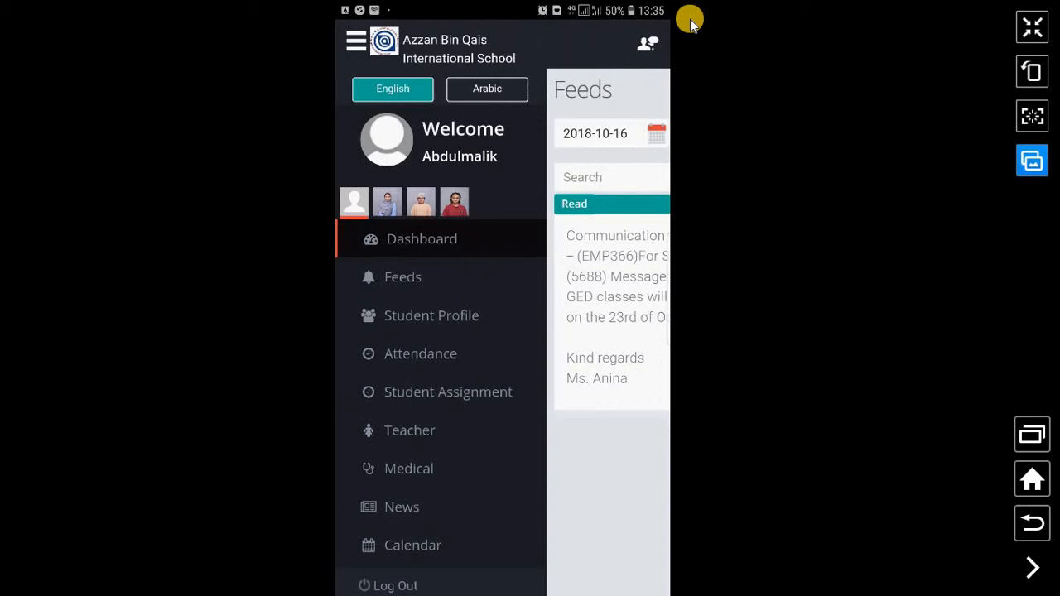
left_click(355, 41)
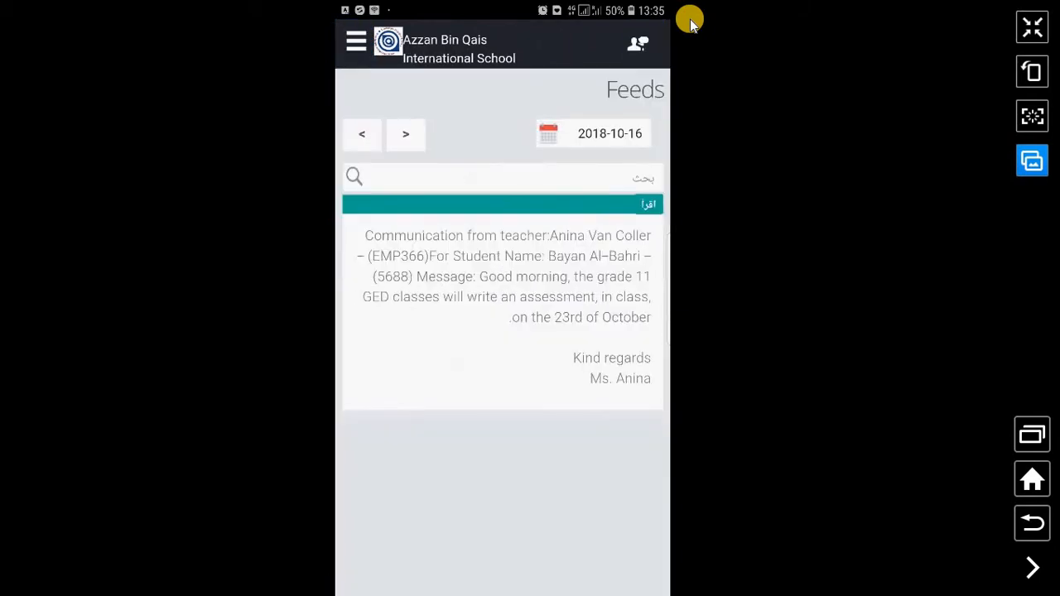
left_click(355, 40)
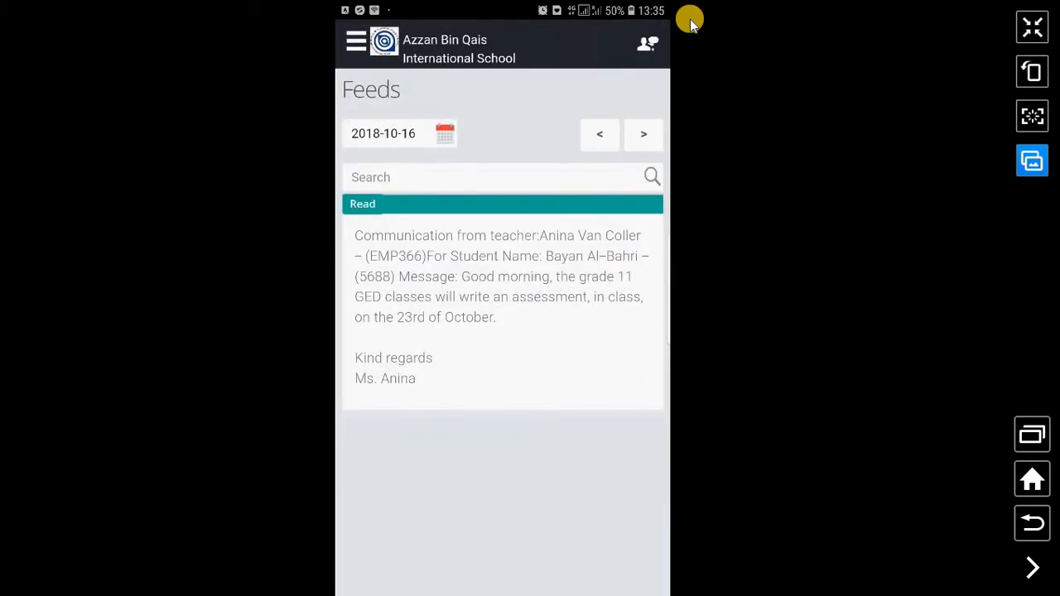
left_click(355, 41)
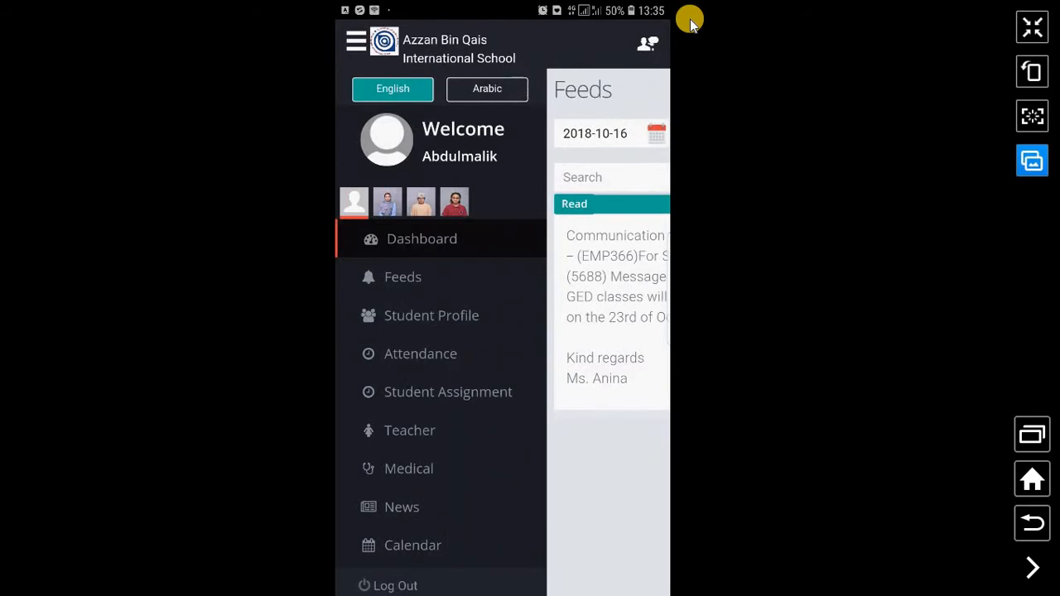
scroll("down", 3)
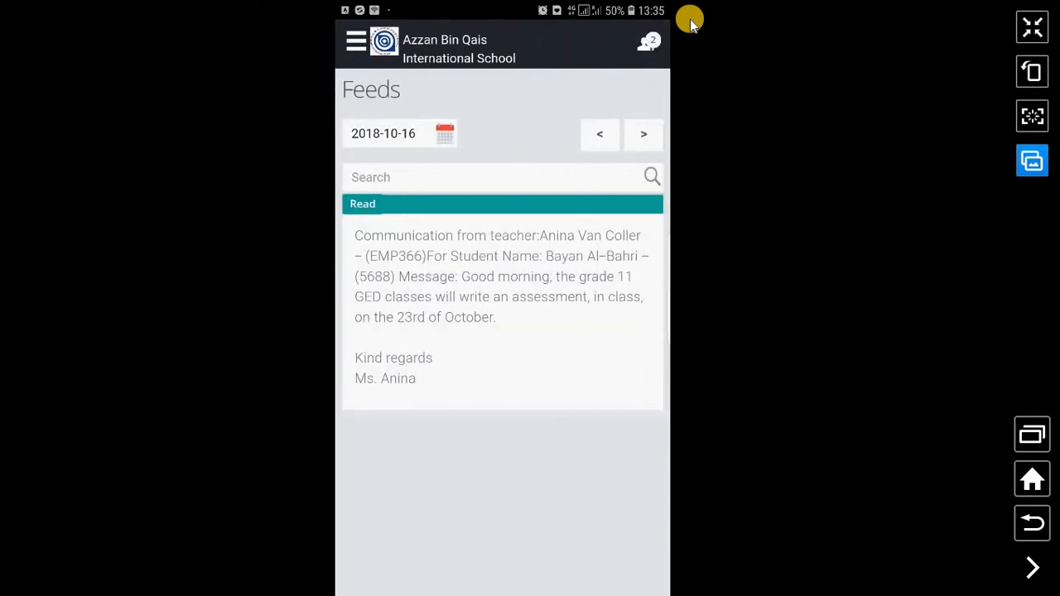
View the October 2018 attendance calendar with Present, Late and Weekend marks
left_click(354, 41)
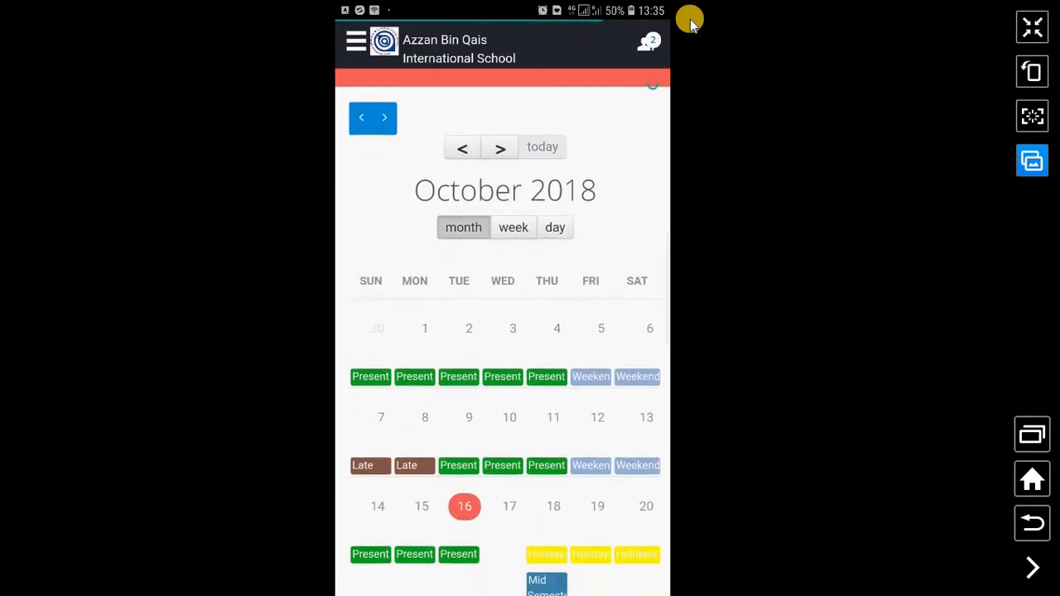
scroll("down", 3)
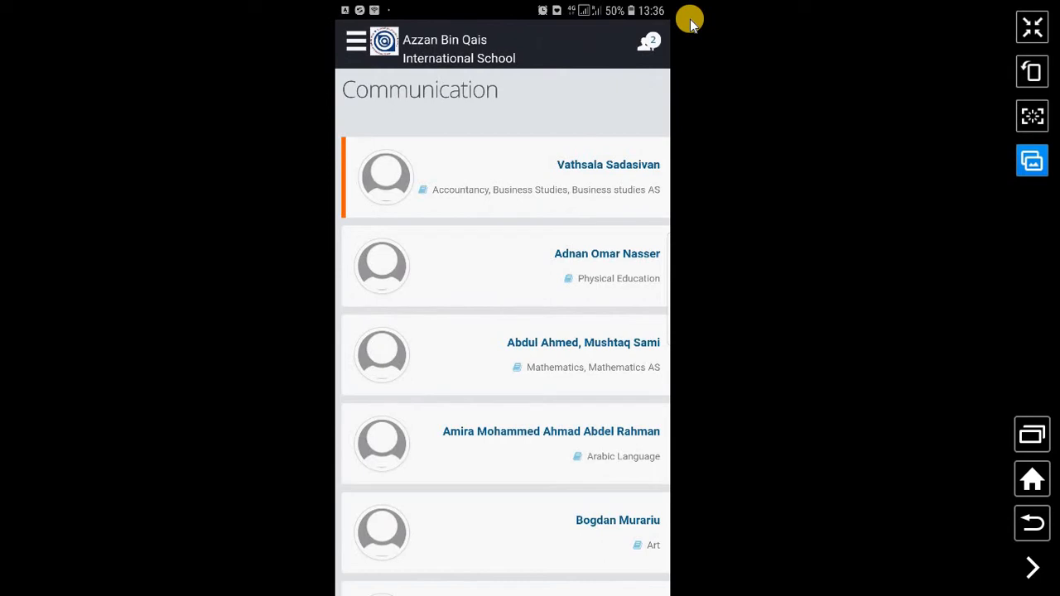
View a teacher's grade 11 assessment thread and its reply box, then return to the teachers list
scroll("down", 3)
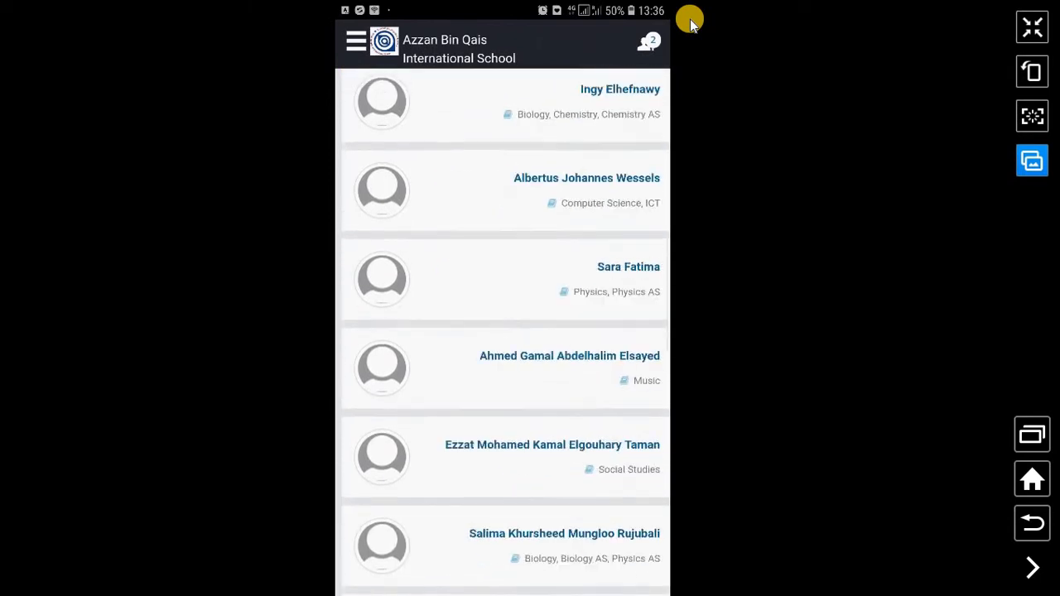
scroll("down", 3)
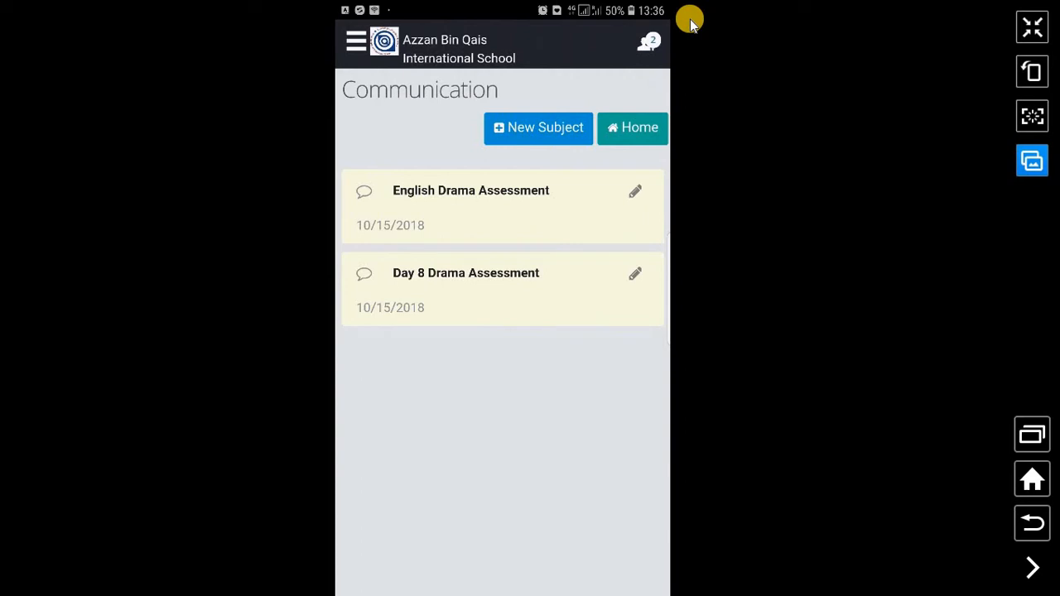
left_click(470, 190)
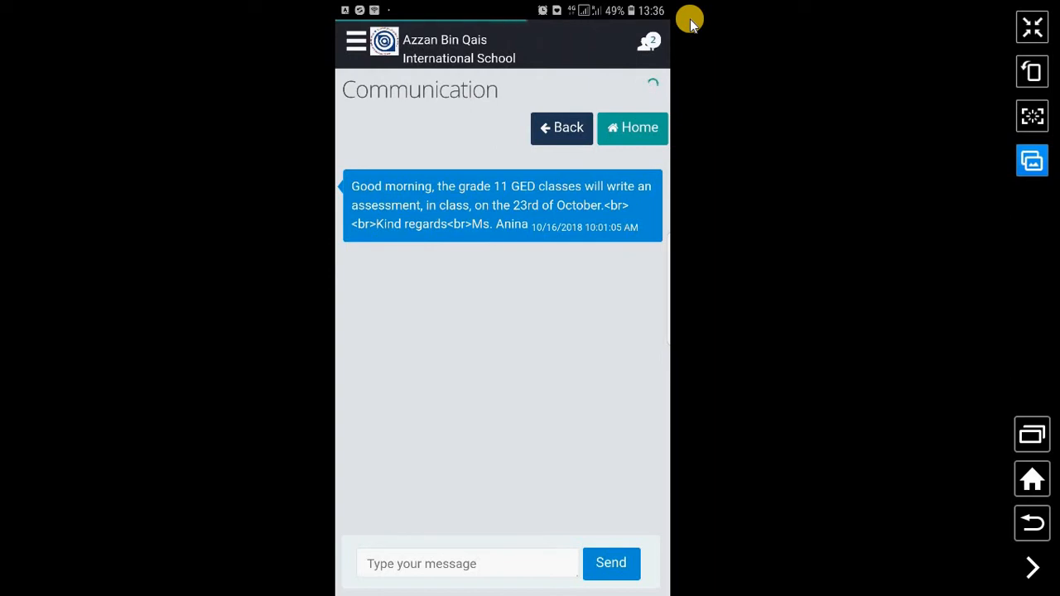
left_click(468, 563)
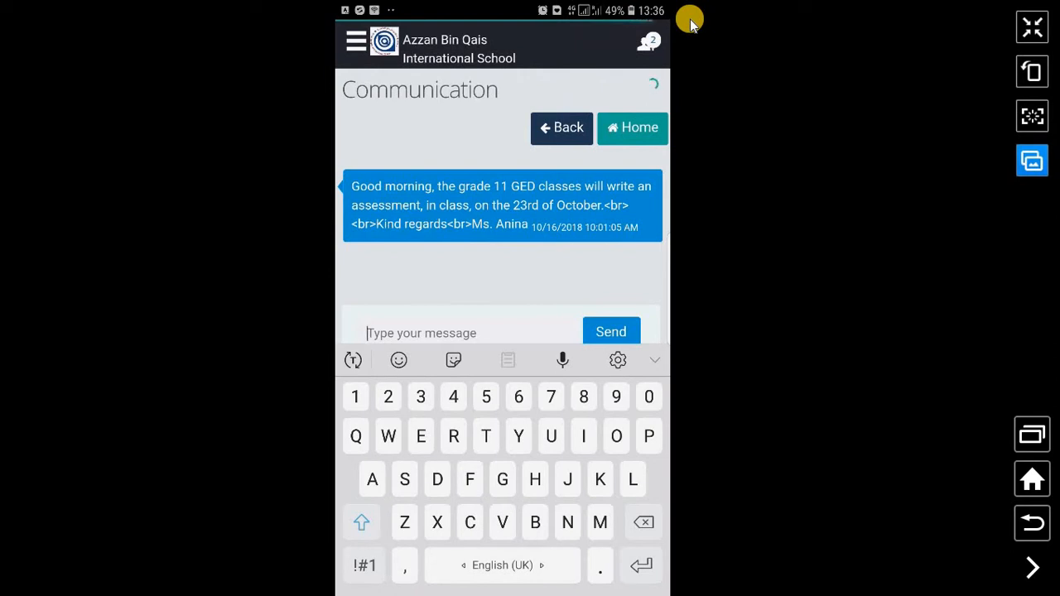
left_click(560, 126)
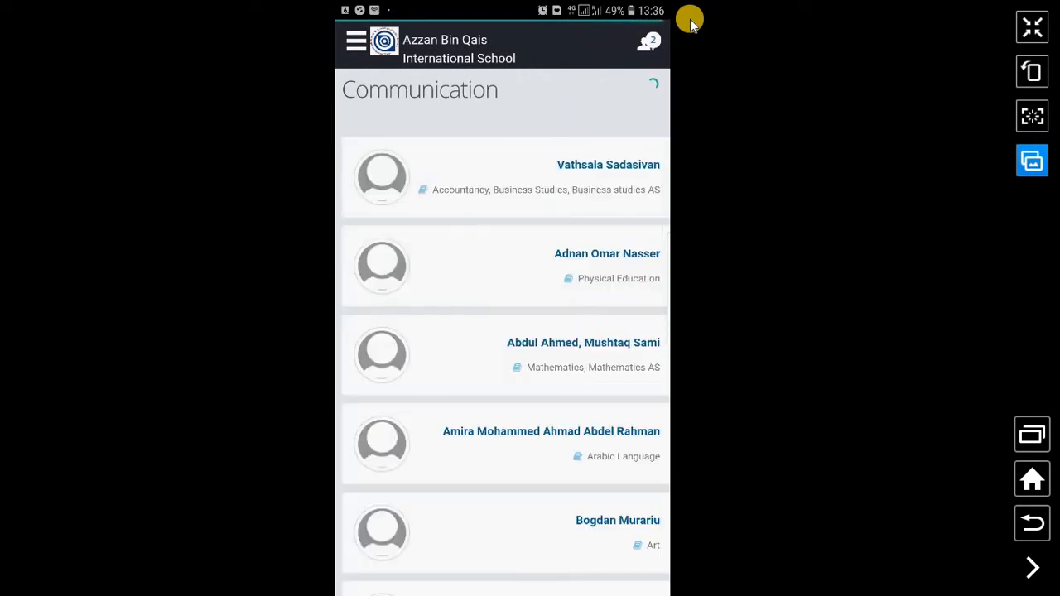